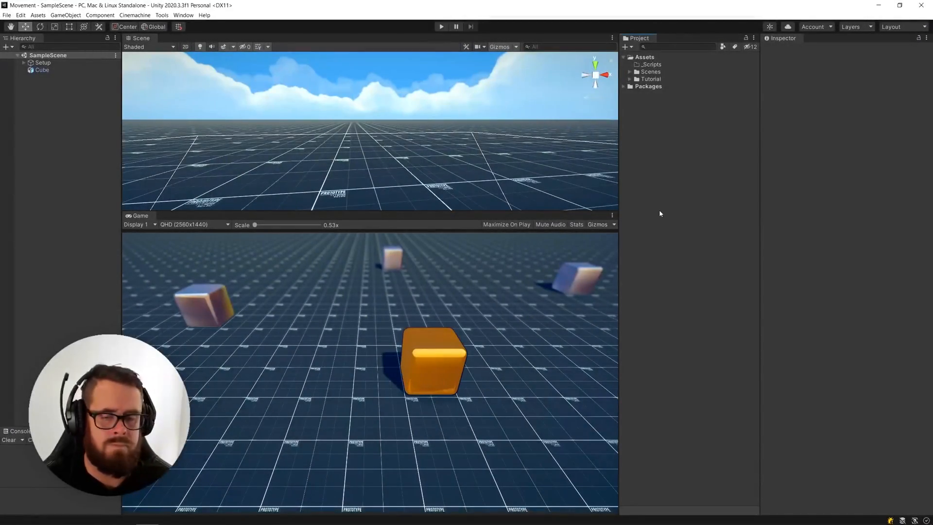
Create a new C# script in the _Scripts folder through its right-click Create menu
right_click(651, 64)
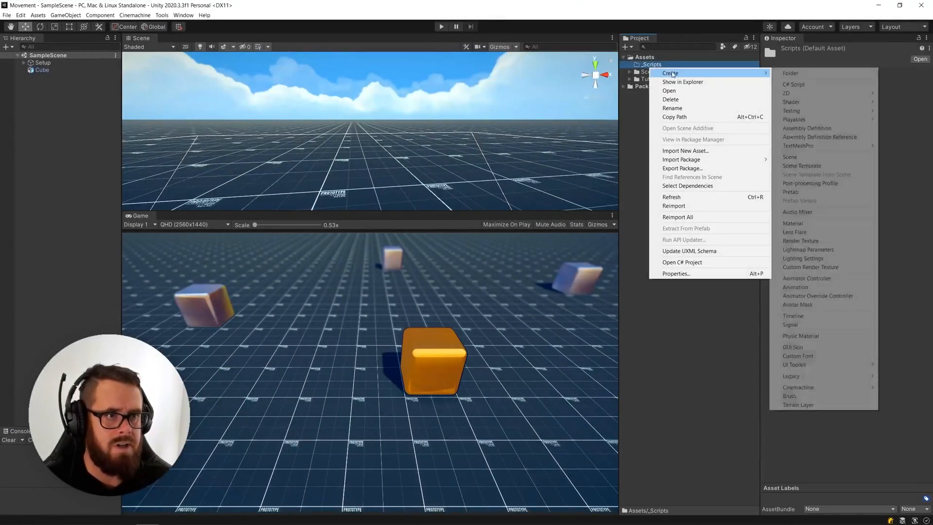
left_click(793, 84)
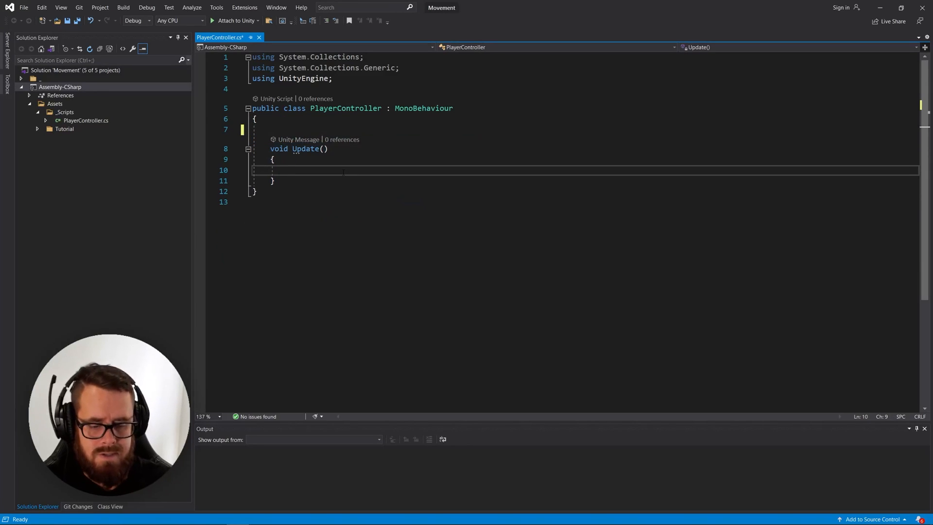
Start an if statement in Update testing Input.GetKeyDown for the A key
type("if(Input)")
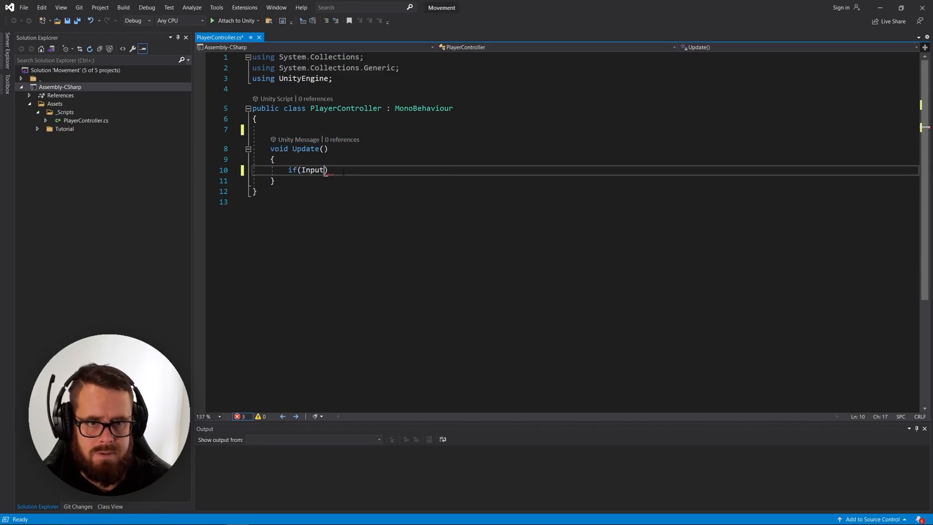
type(".getkey")
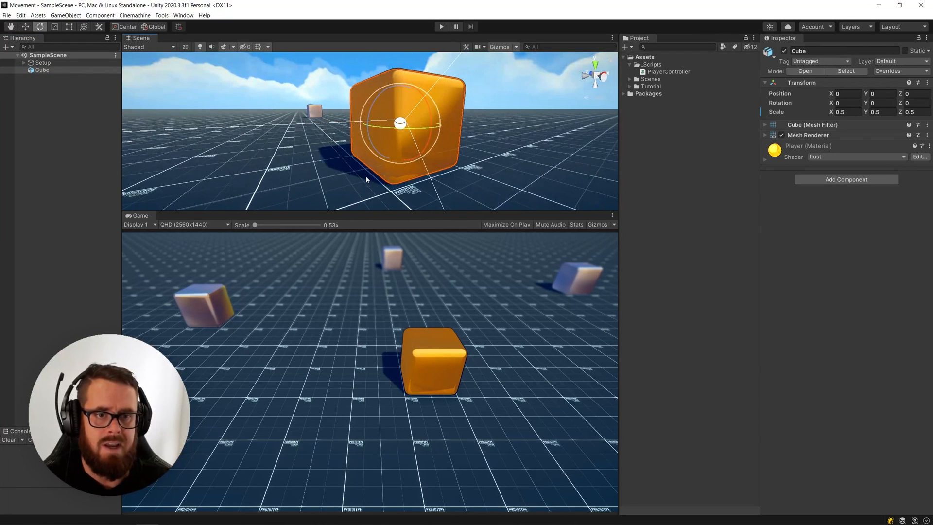
mouse_move(276, 183)
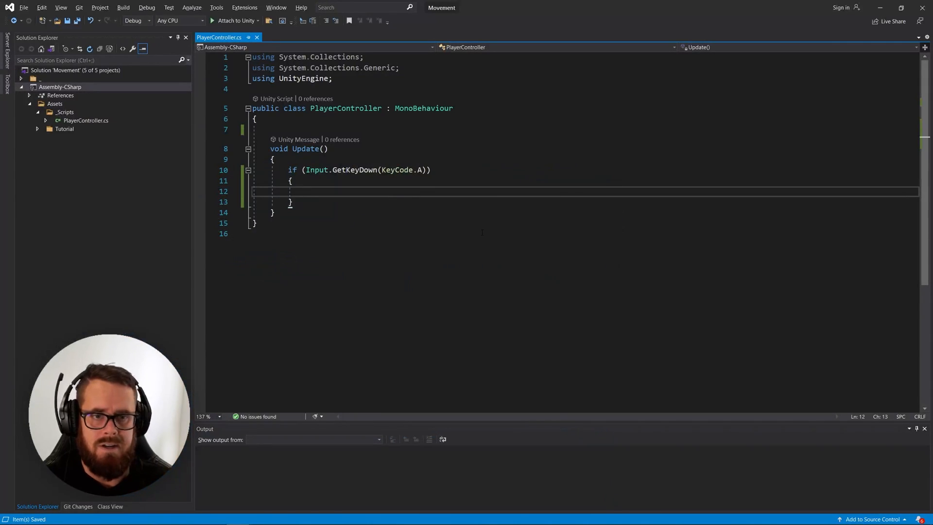
Declare var anchor = transform.position + new Vector3(-0.5f, -.5f, 0) in the A-key block
type("v")
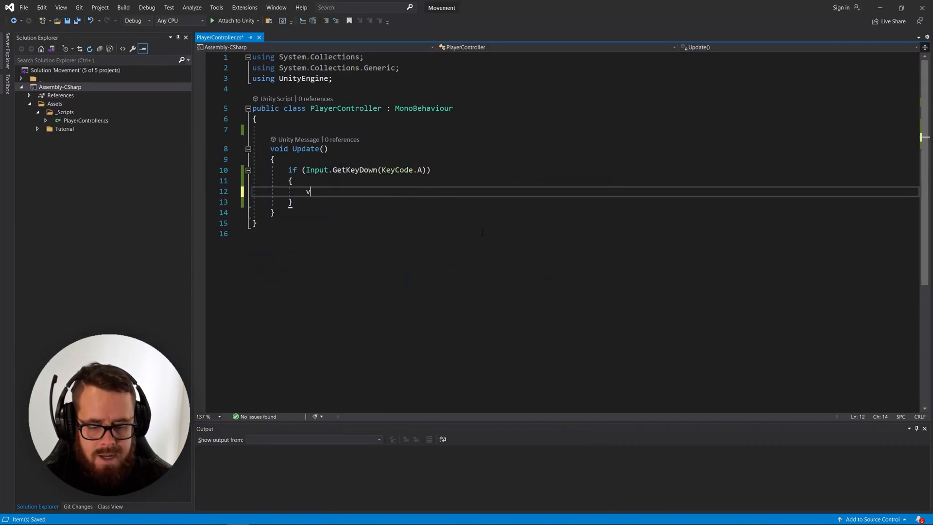
type("ar anchor =")
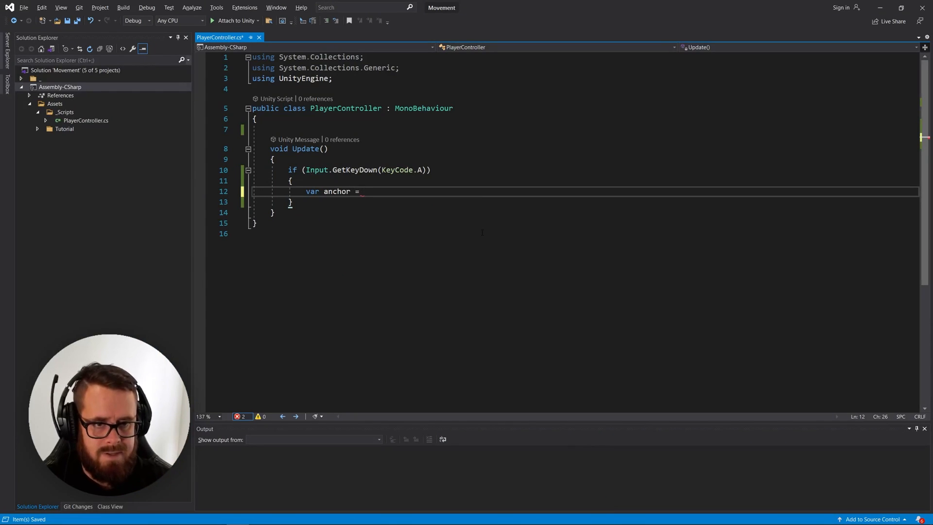
type("transform.position +")
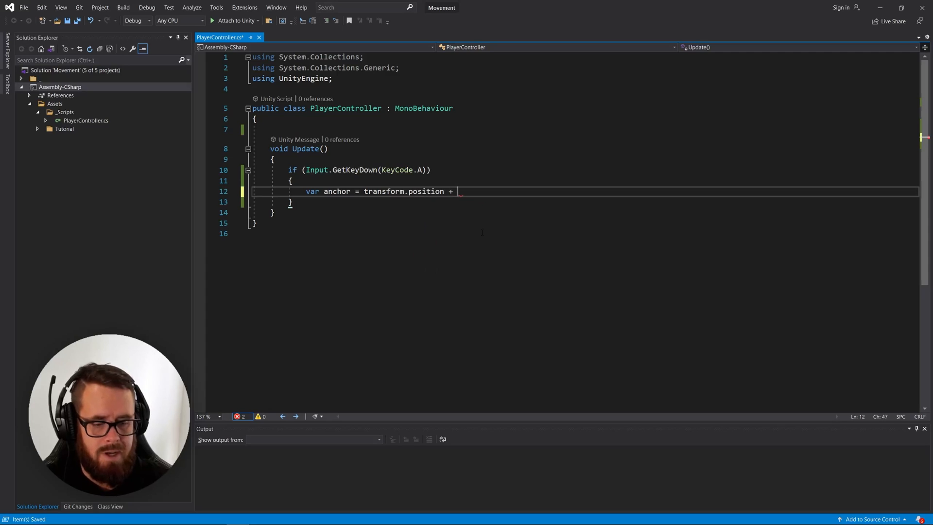
type("new Vector3")
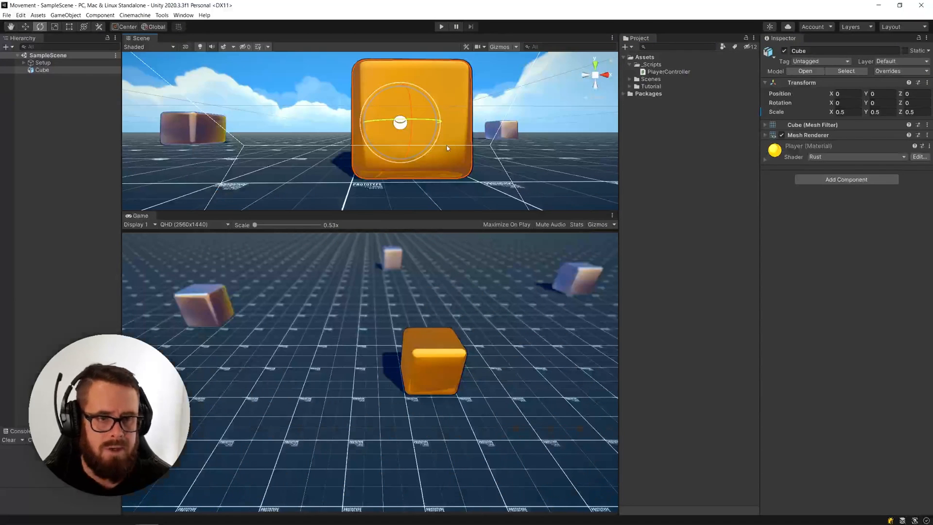
mouse_move(365, 123)
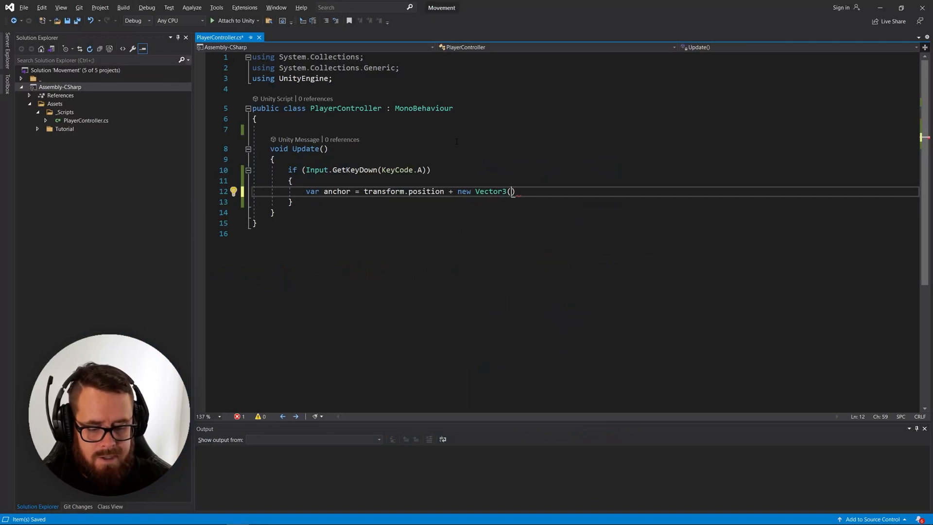
type("-0.5f,")
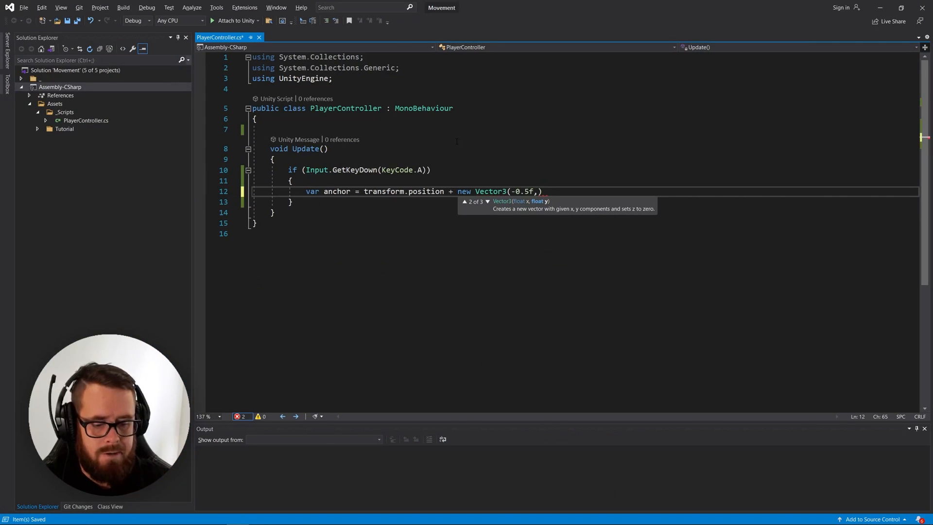
type("-.5f")
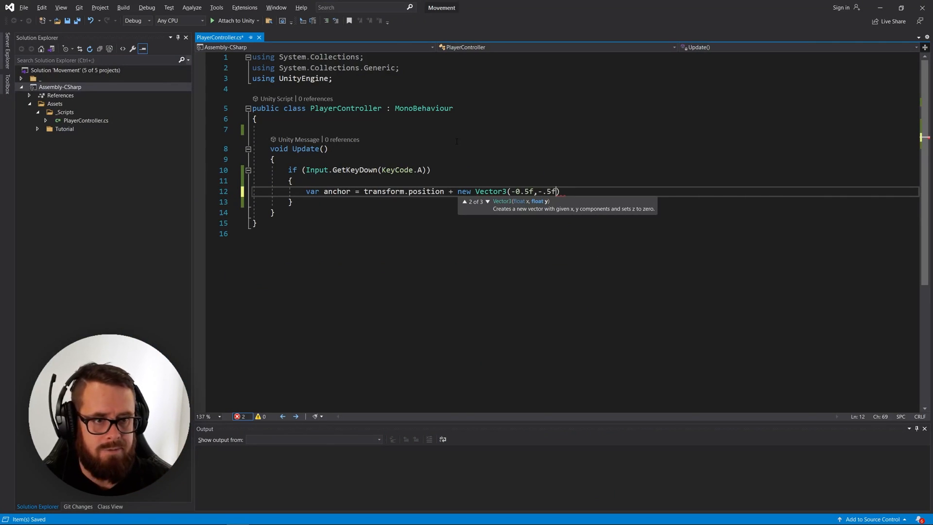
type(",0")
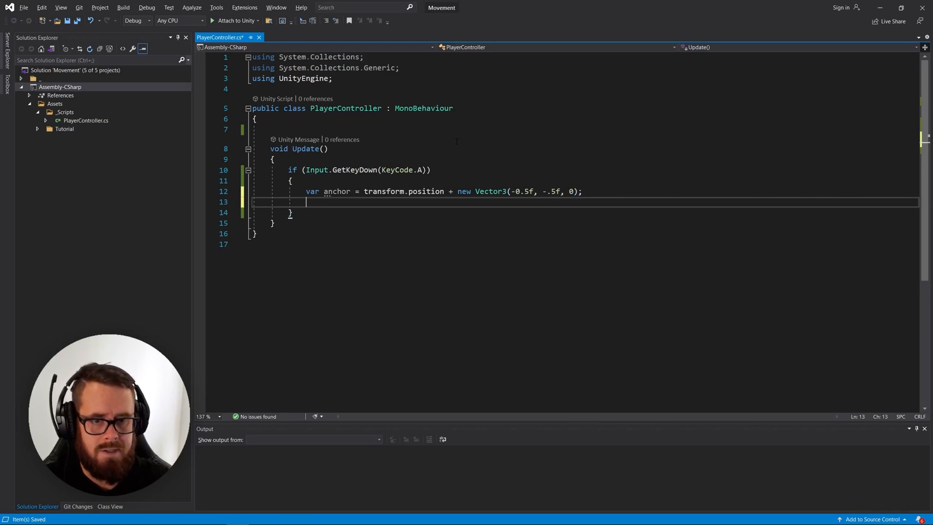
Type var axis = Vector3.Cross(Vector3.up, Vector3.left) on the next line
type("var axis =")
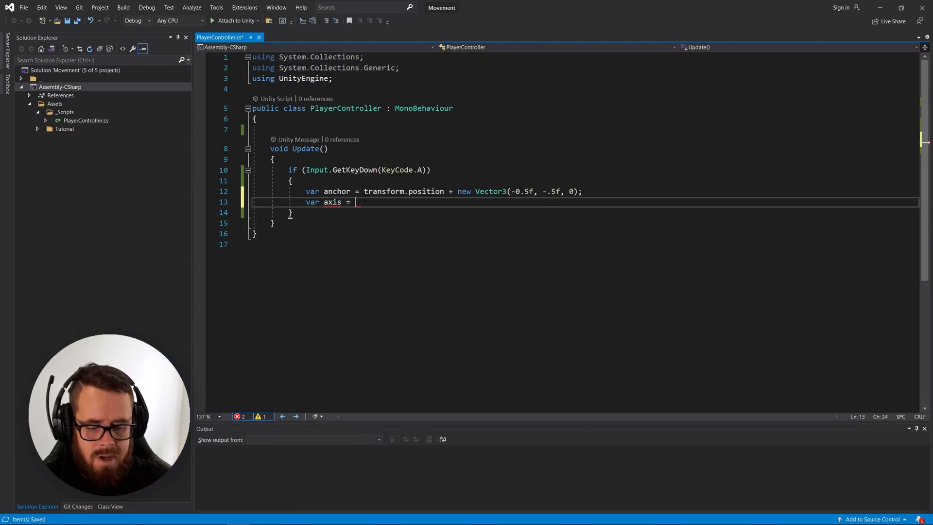
type("Vector3.Cross")
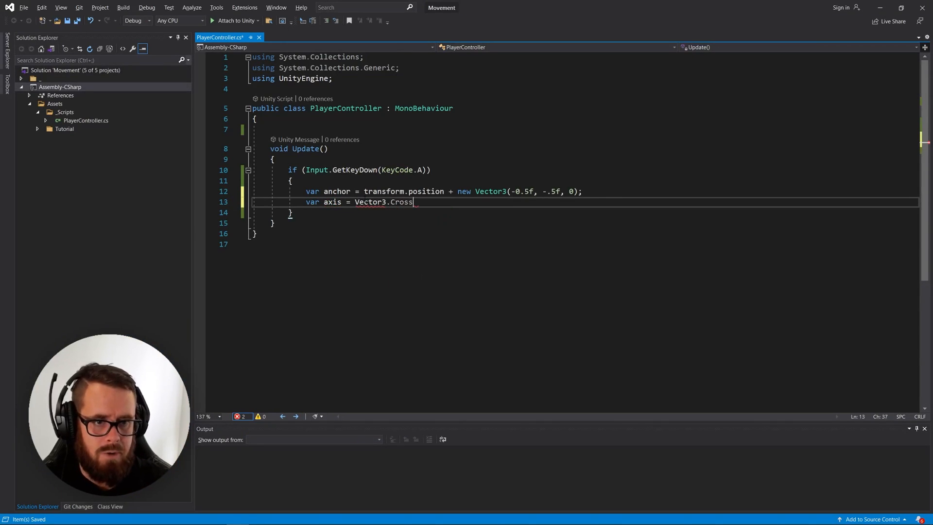
type("(u")
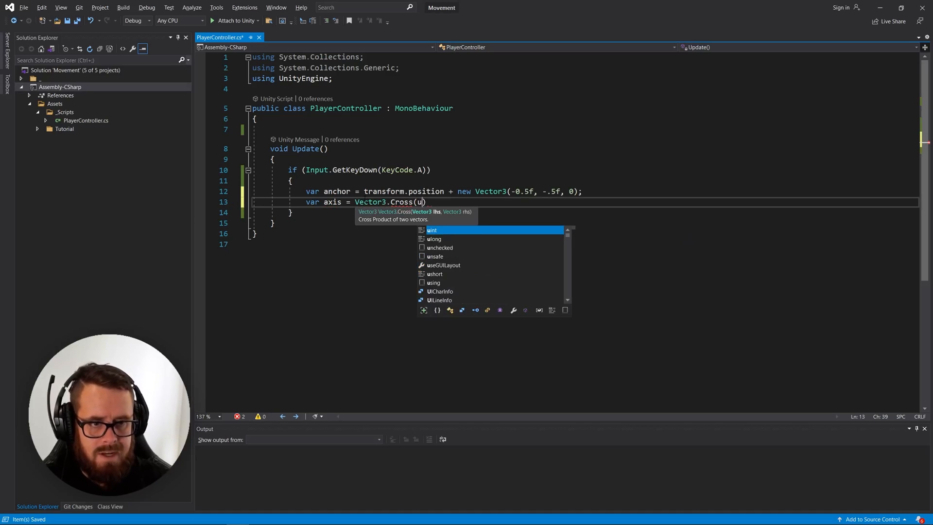
type("p")
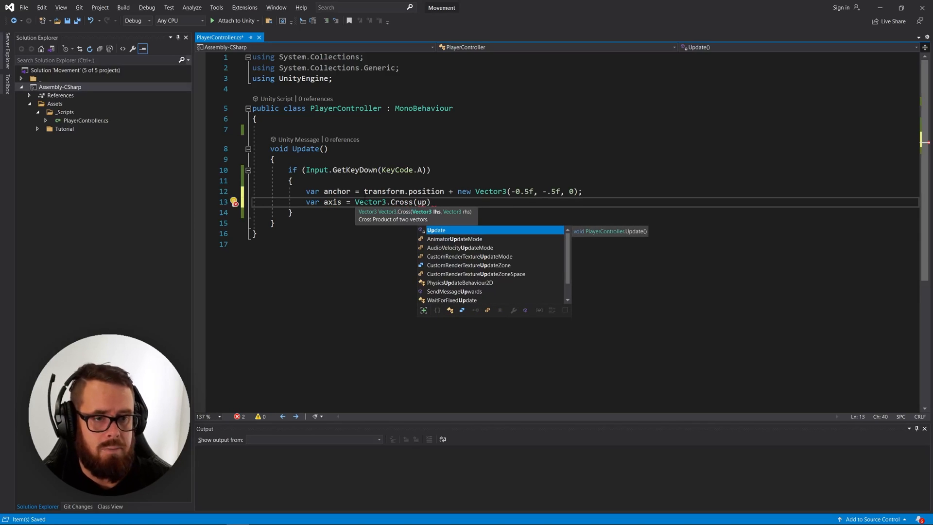
type("Vector3")
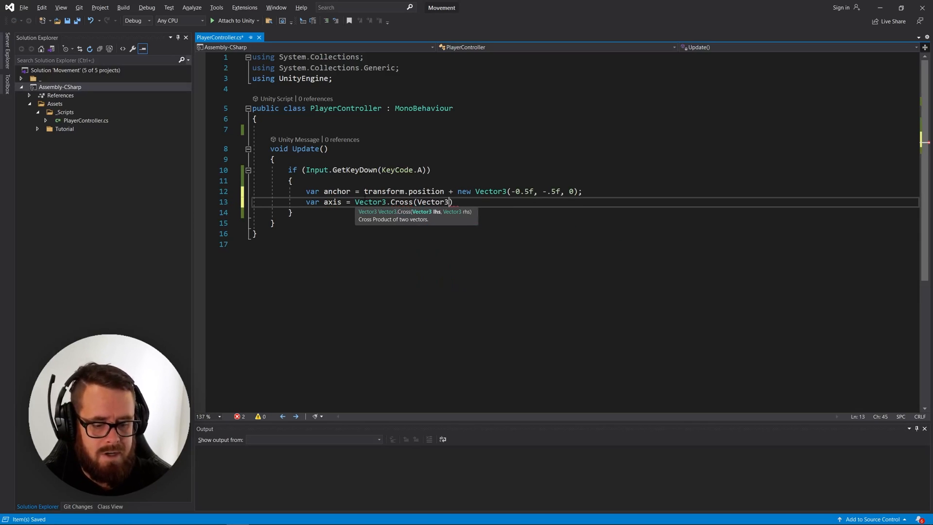
type(".up,")
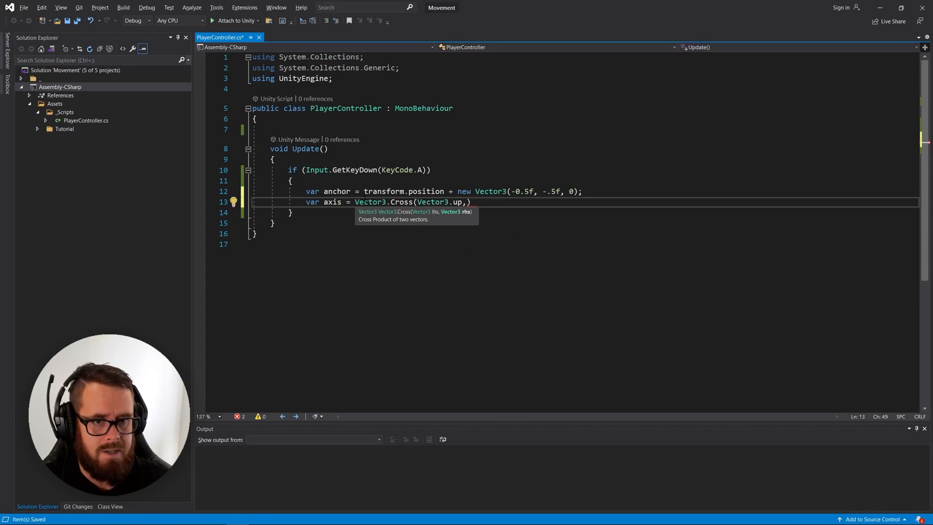
type("left")
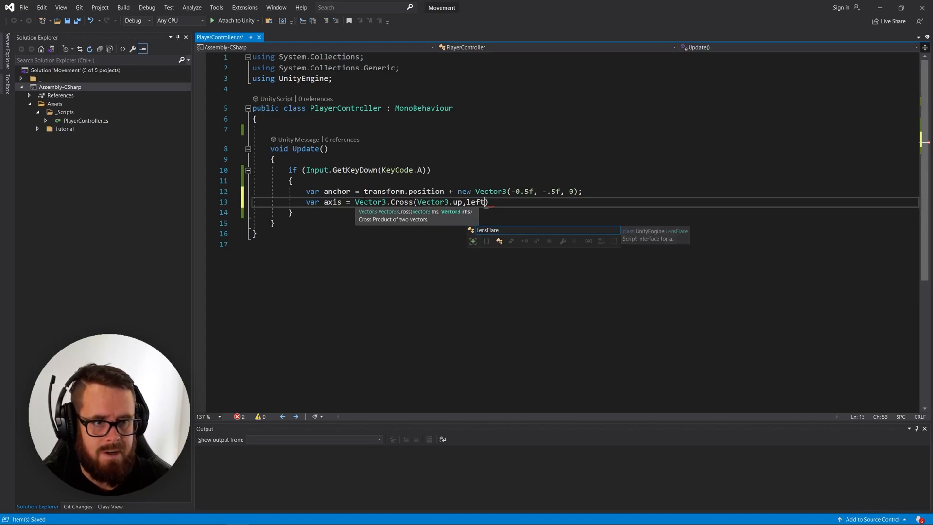
type("Vector3")
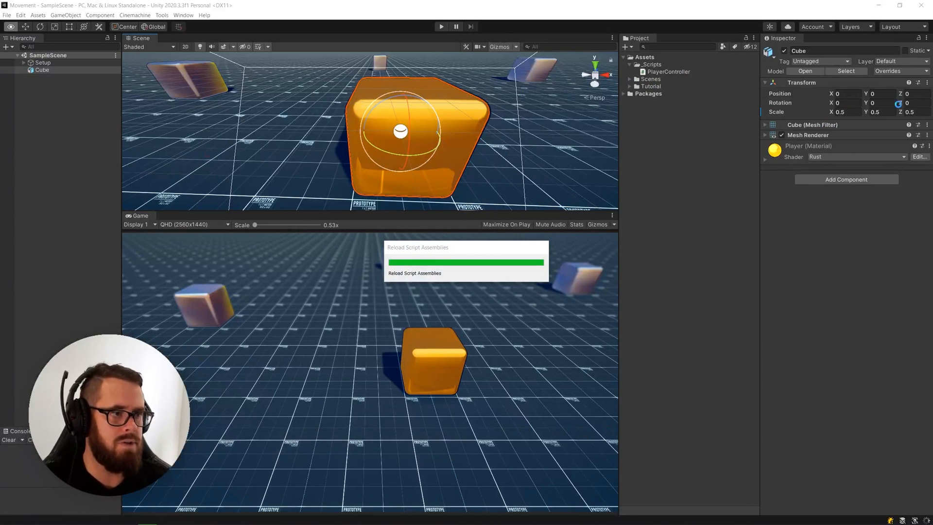
After Unity reloads, switch back to the Visual Studio window with Alt+Tab
key("alt+tab")
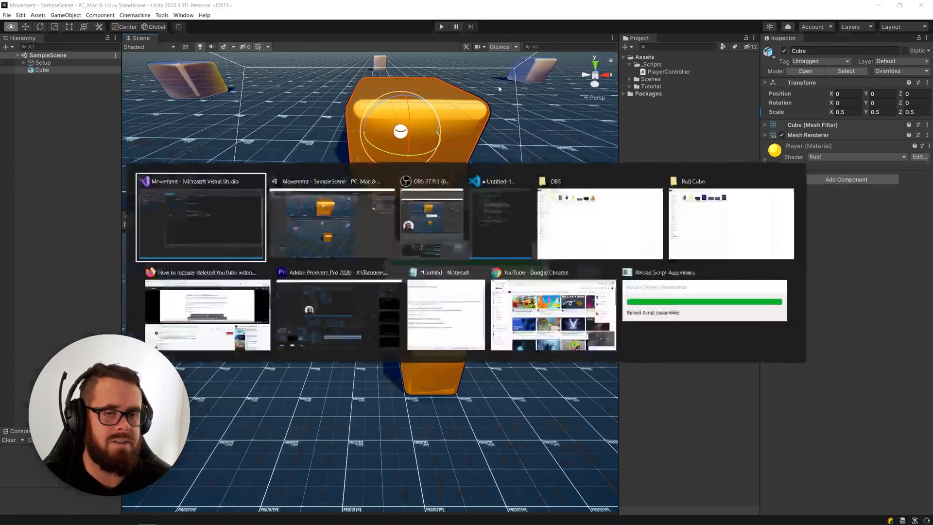
left_click(201, 216)
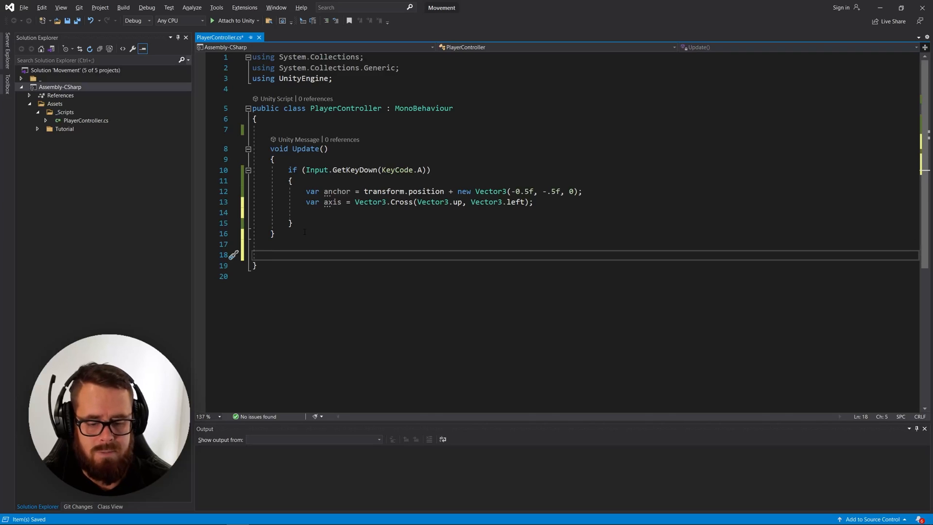
Declare an IEnumerator Roll(Vector3 anchor, Vector3 axis) coroutine and start its body
type("IEnumerator")
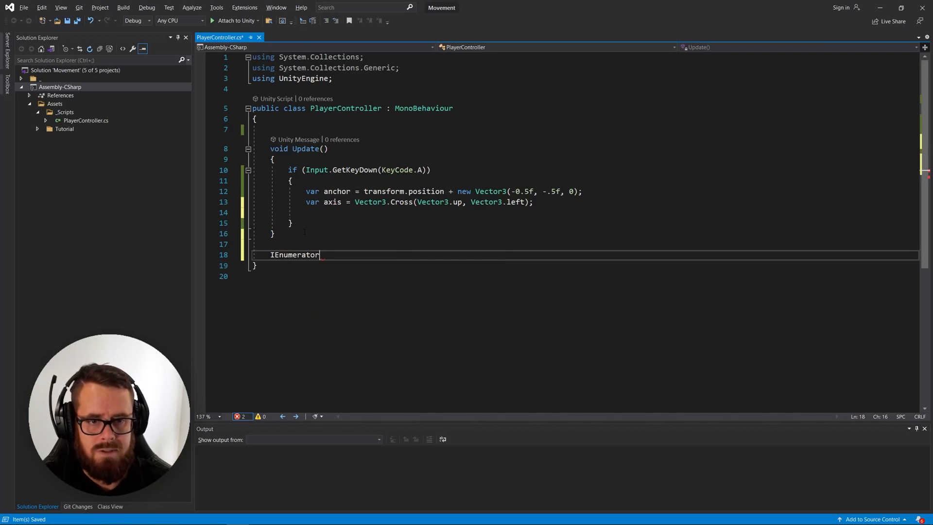
type("Roll(v")
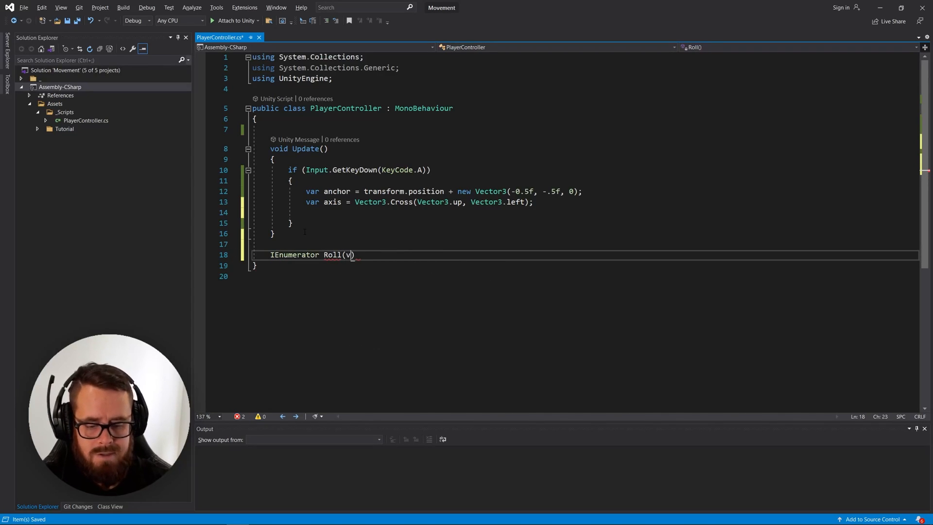
type("ector3")
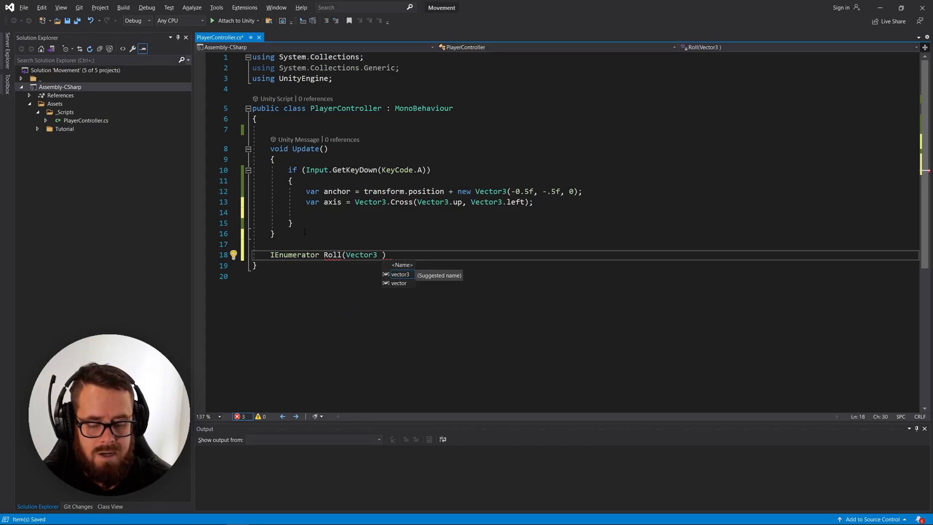
type("anchor, vector3 axis")
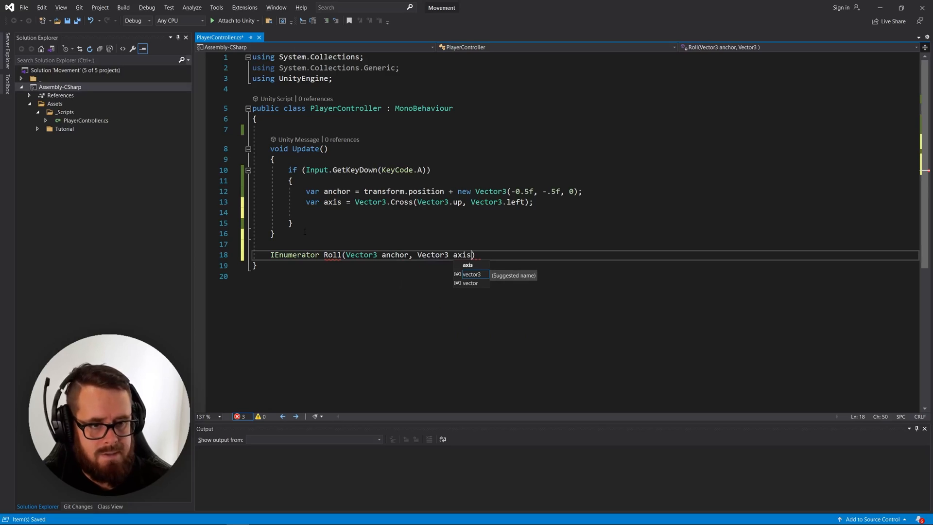
key("Return")
type("{")
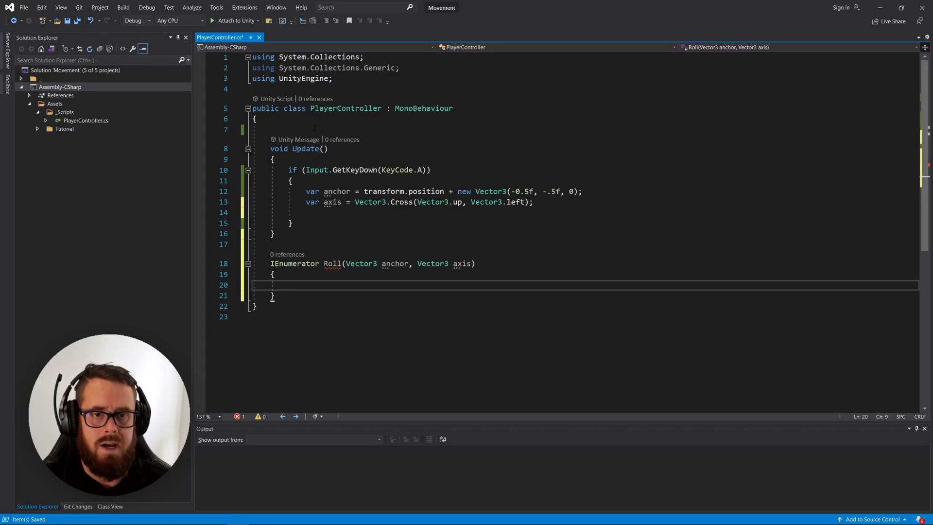
Add a private bool _isMoving field, set true at Roll's start and false at its end
type("private")
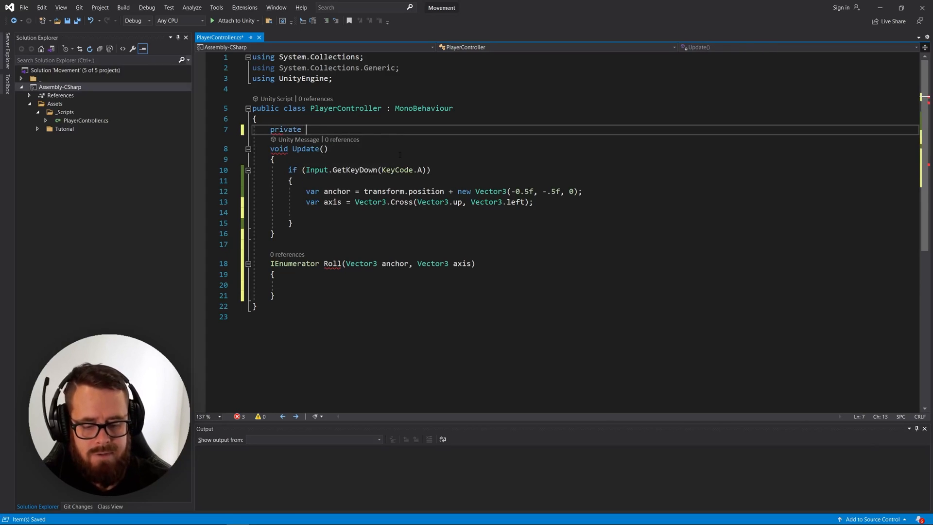
type("bool _is")
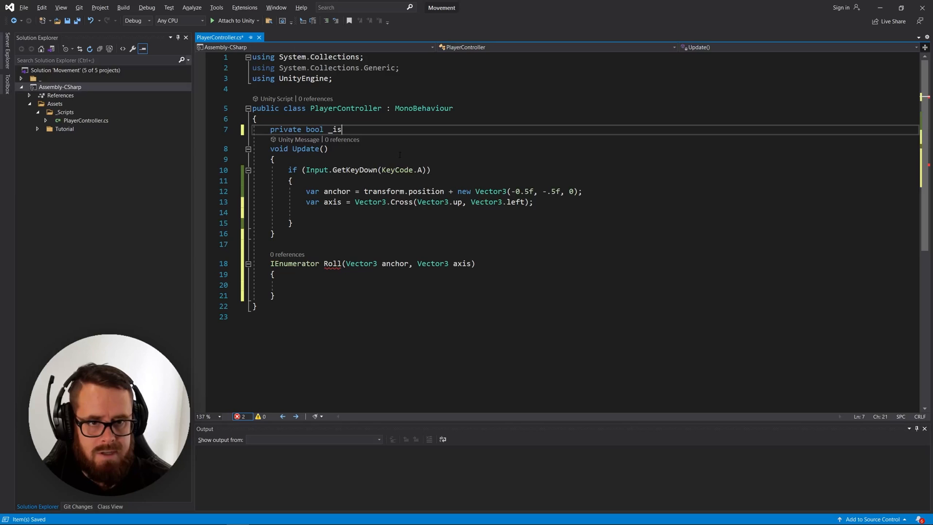
type("Moving;")
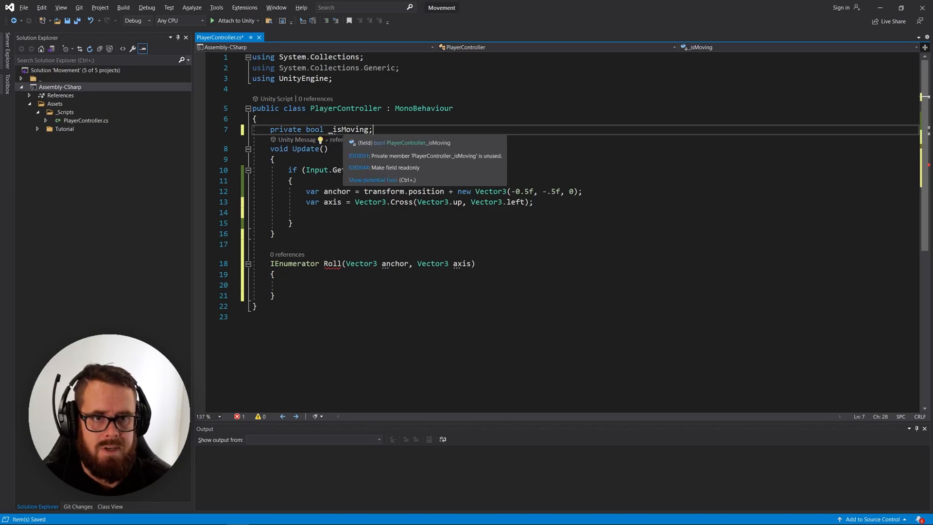
type("_isMoving = t")
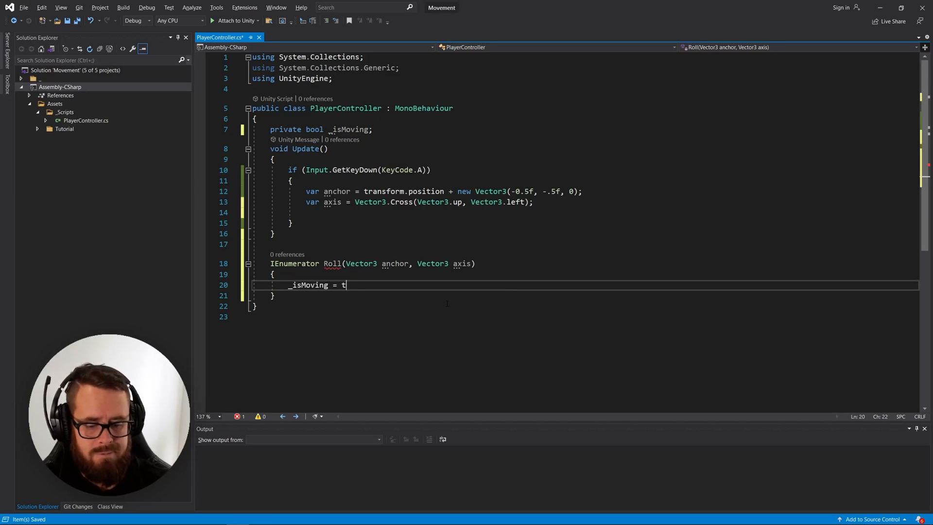
type("rue;")
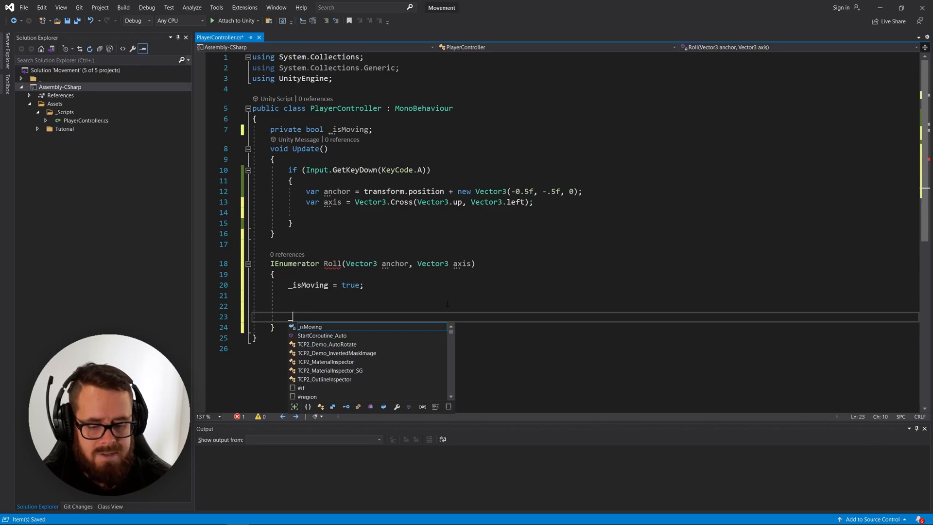
type("_isMoving = false;")
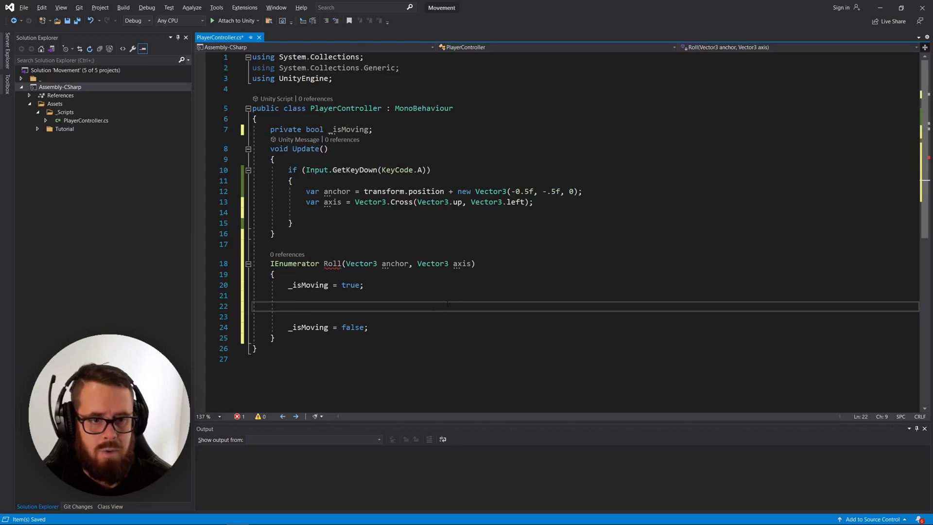
Insert a for loop in Roll and add a [SerializeField] float _rollSpeed = 3 field
scroll("down", 3)
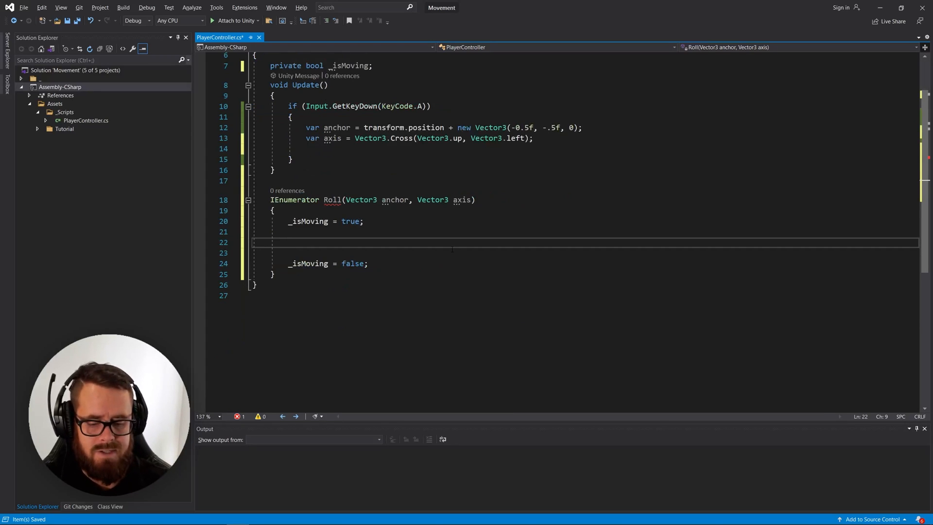
type("for (int i = 0; i < length; i++)")
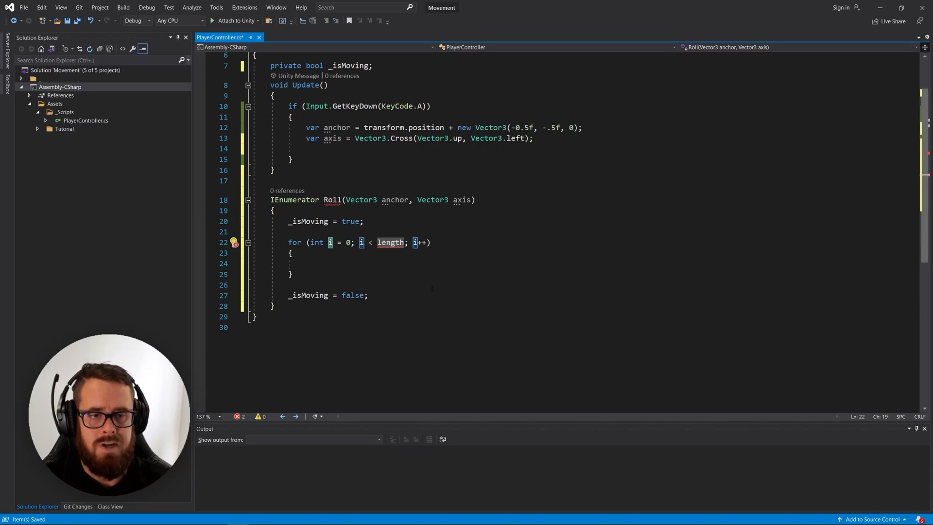
scroll("up", 3)
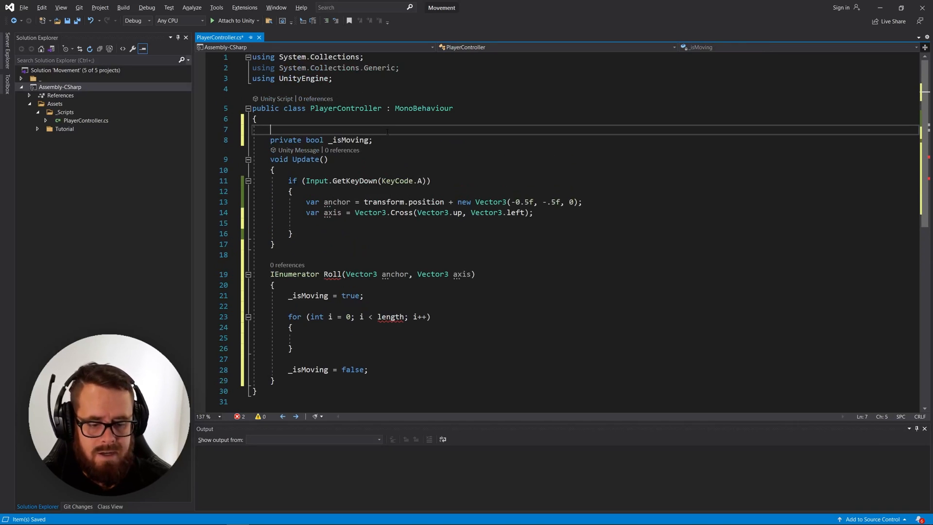
type("[s]")
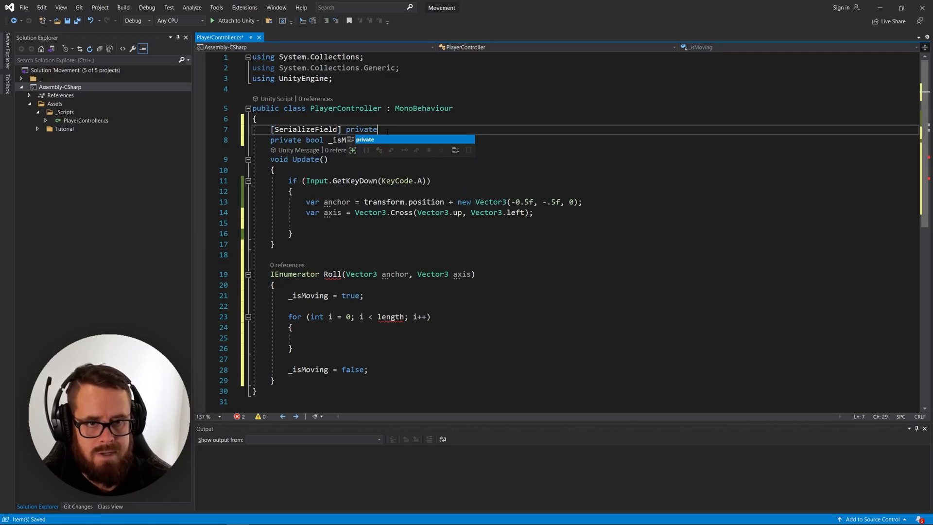
type("float _rol")
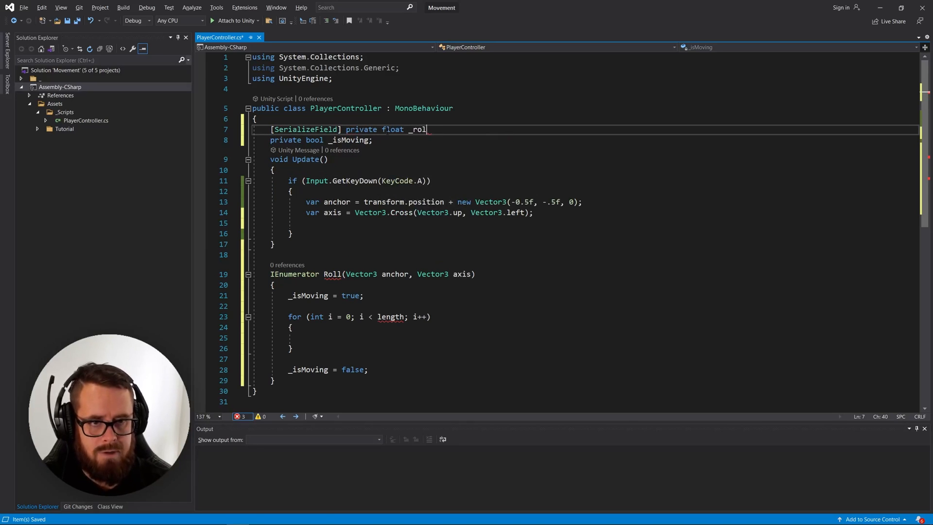
type("lSpeed = 3;")
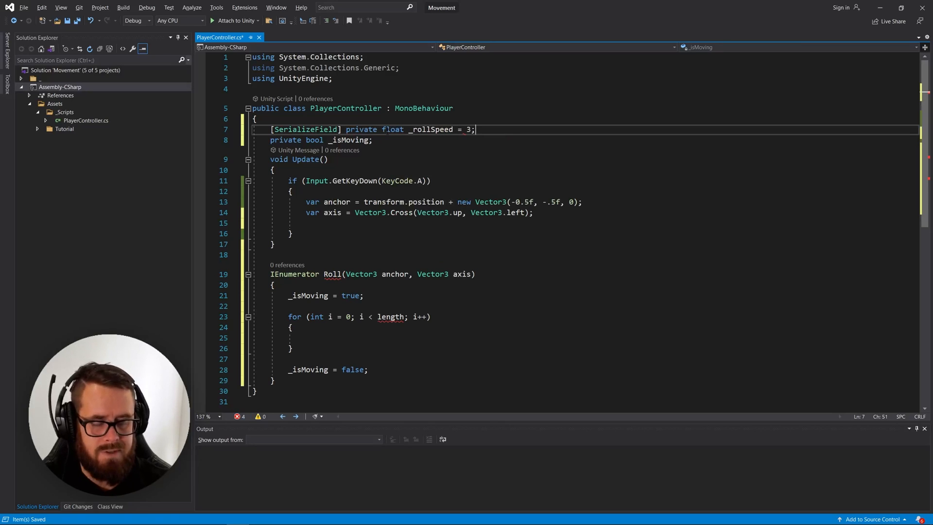
Make the loop run while i is below 90 / _rollSpeed
scroll("down", 3)
type("(")
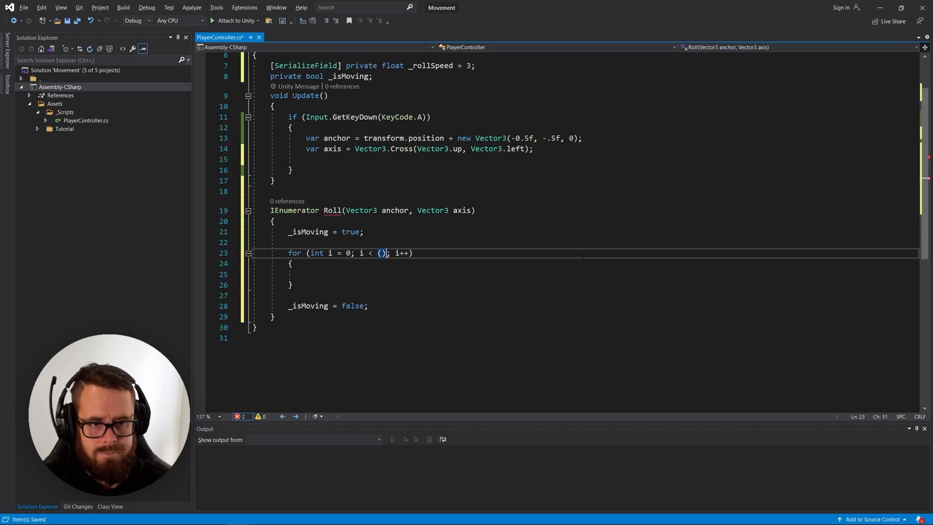
type("90 /")
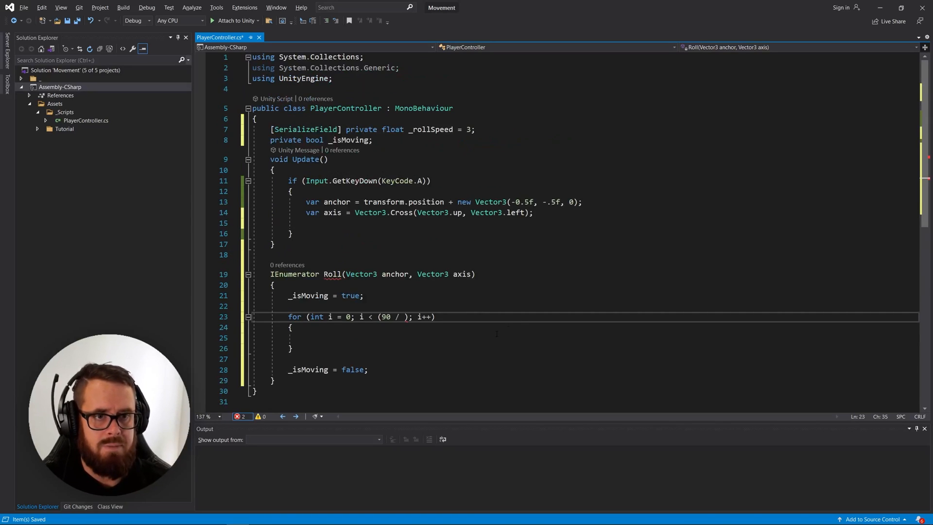
scroll("up", 3)
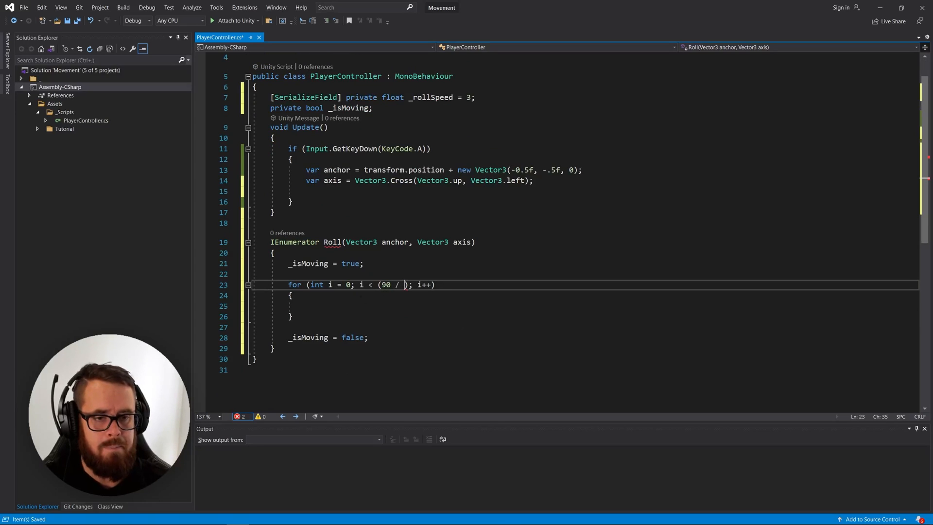
type("_rollSpeed")
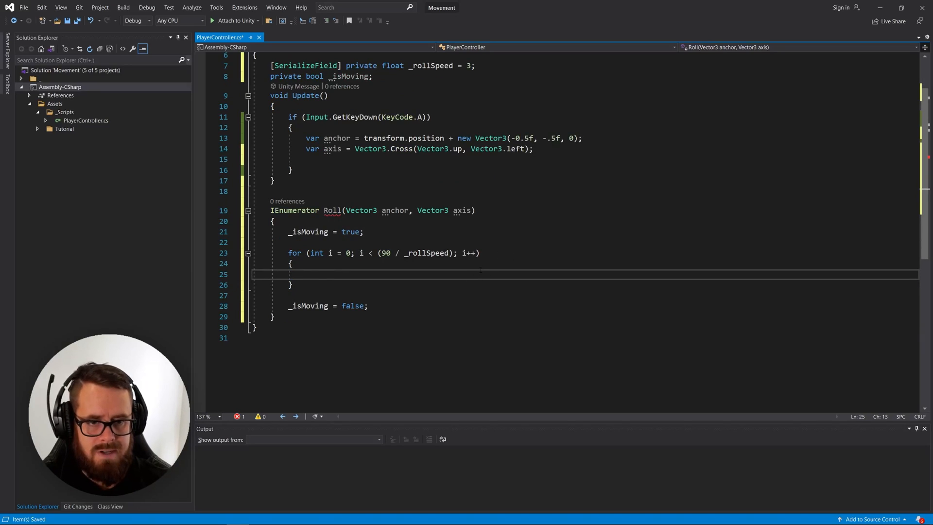
type("true.rota")
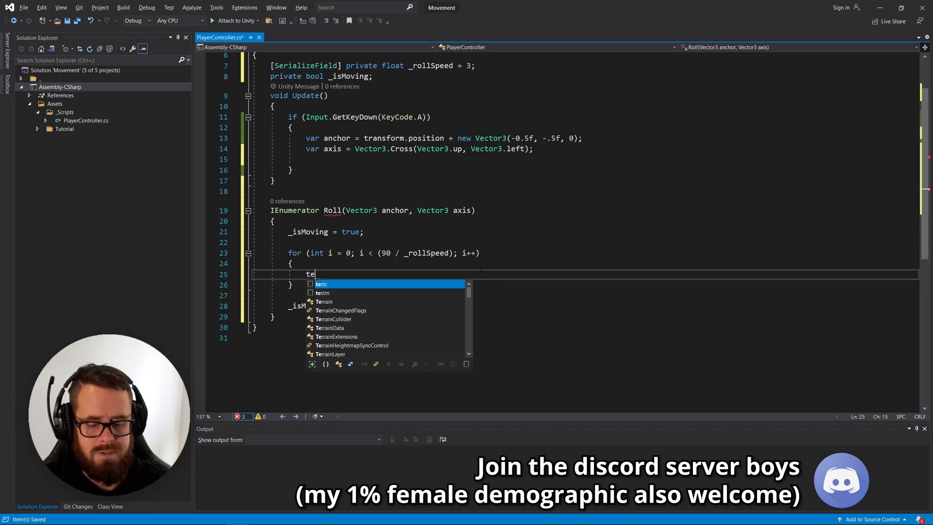
Make the loop call transform.RotateAround(anchor, axis, _rollSpeed) and yield WaitForSeconds(0.01f)
type("transform.rotateAround(")
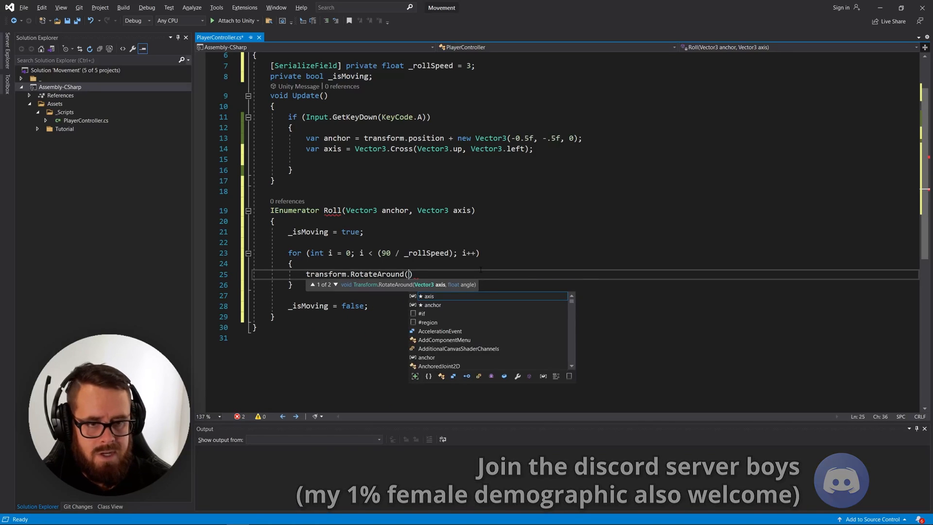
type("anchor,")
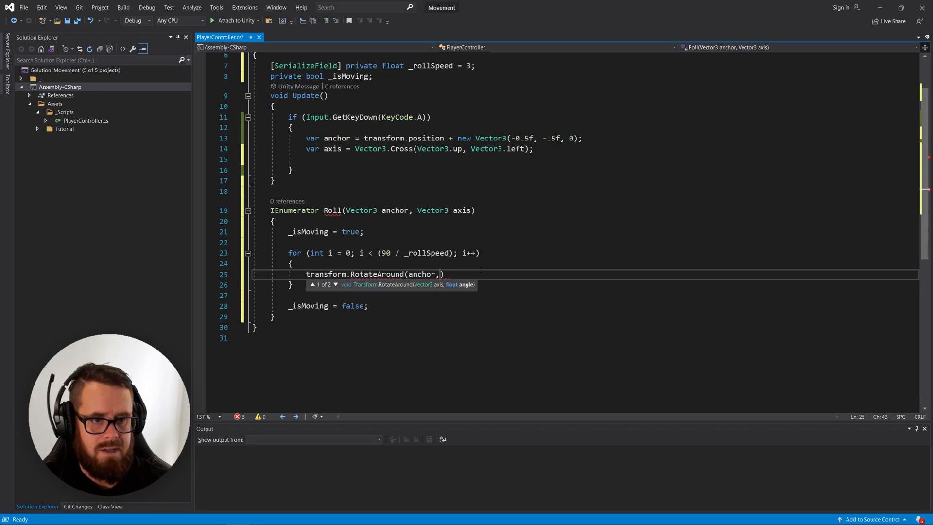
left_click(335, 284)
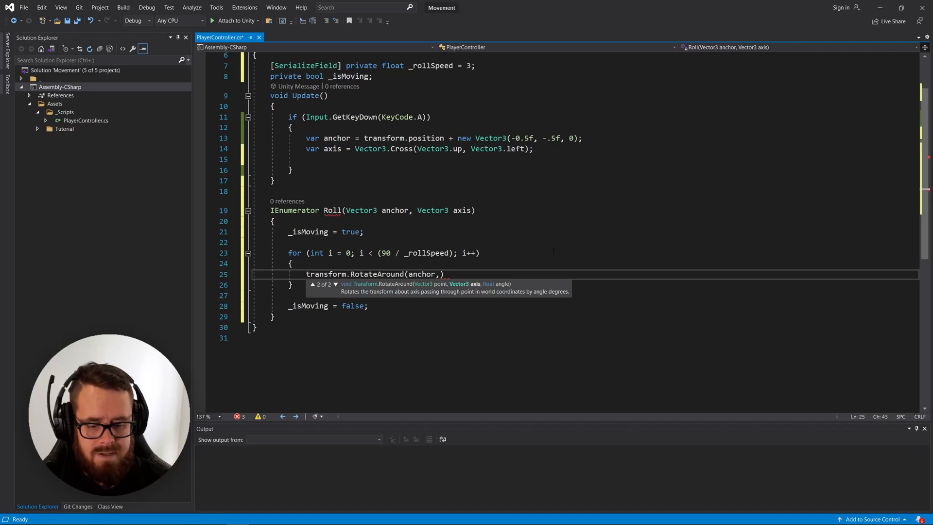
type("axis")
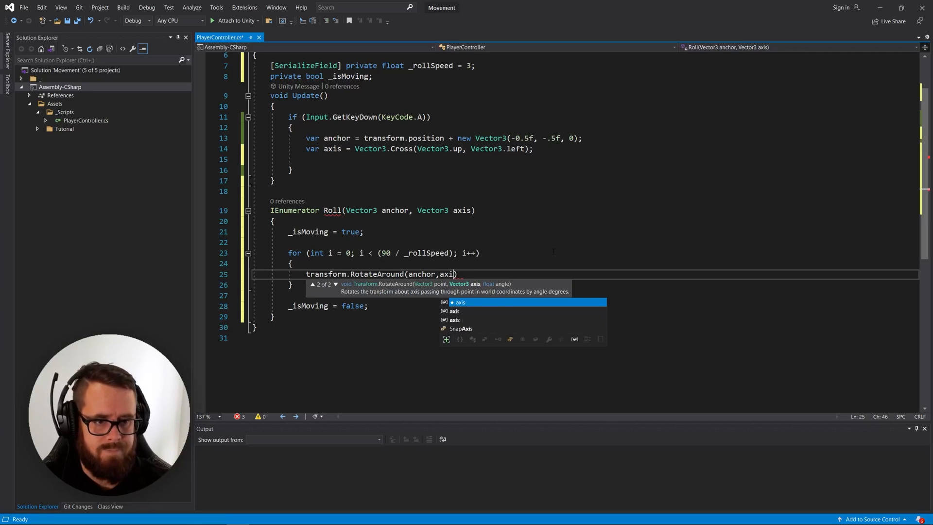
type(",_rollSpeed")
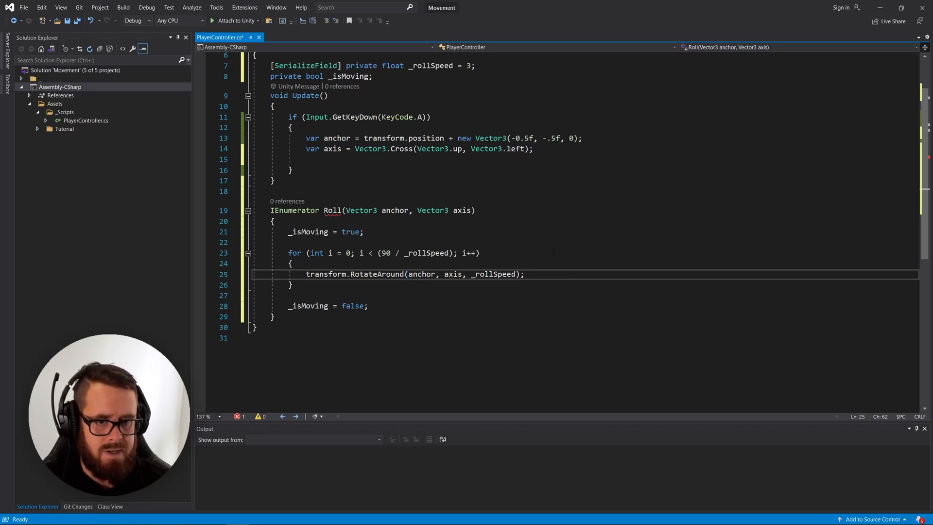
type("yield retur")
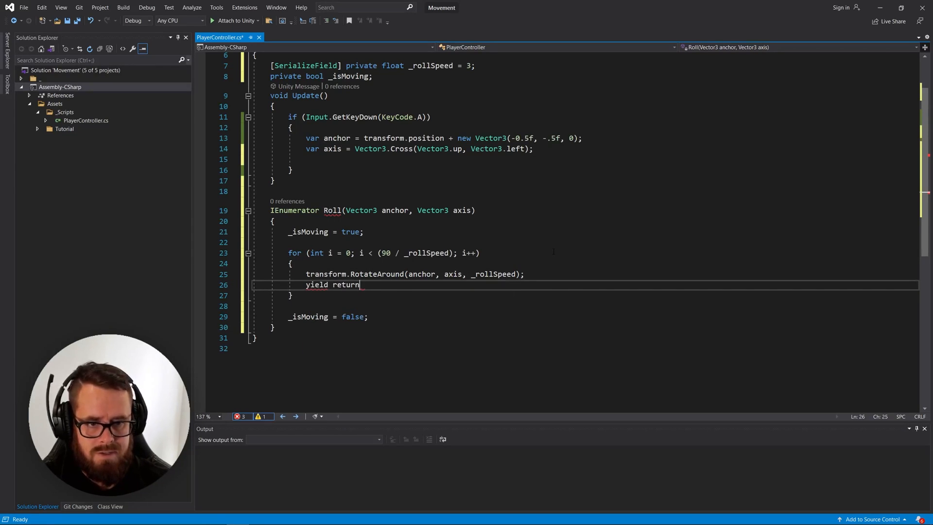
type("new waitForSeconds(0.01f);")
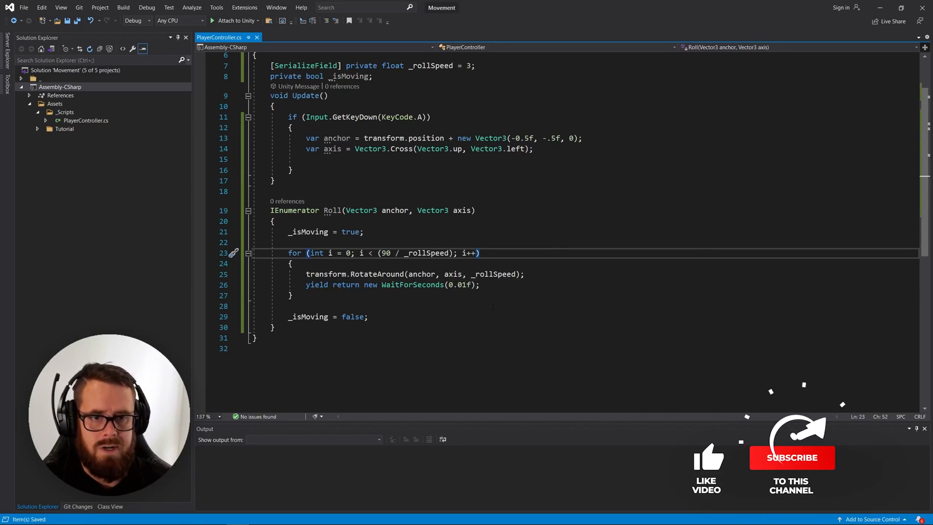
scroll("up", 3)
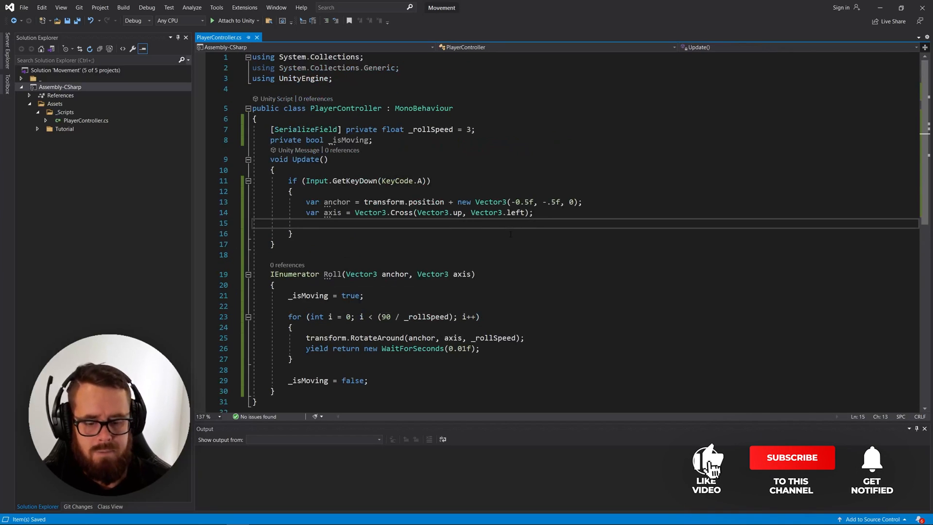
Call StartCoroutine(Roll(anchor, axis)) inside the A-key block
type("StartCoroutine(")
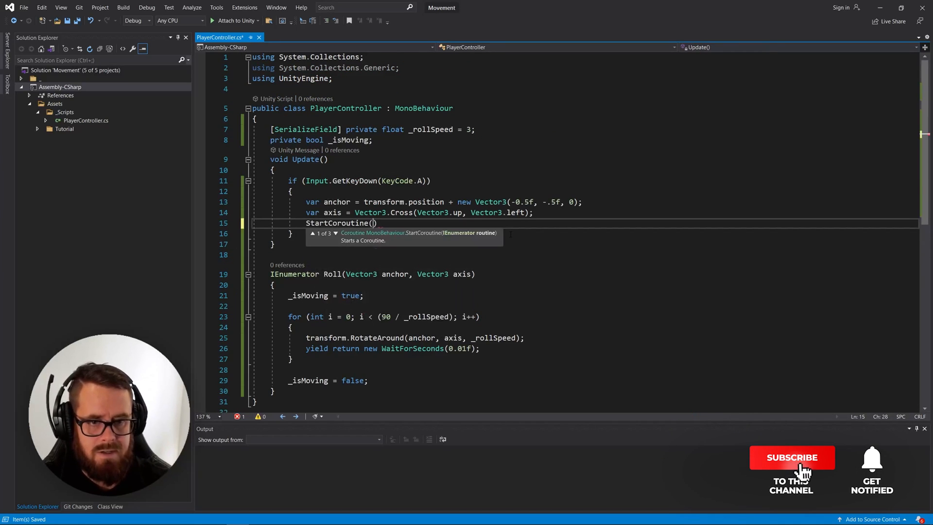
type("Roll(")
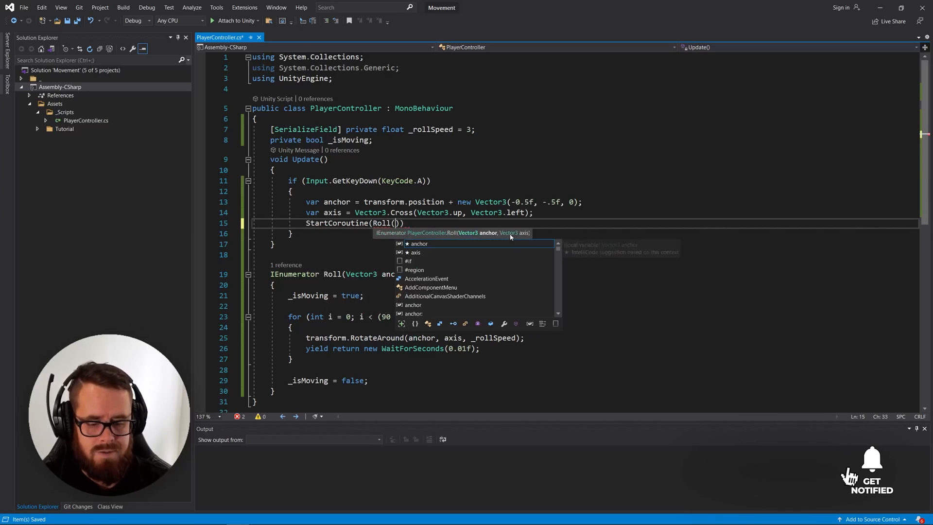
type("anchor,axis")
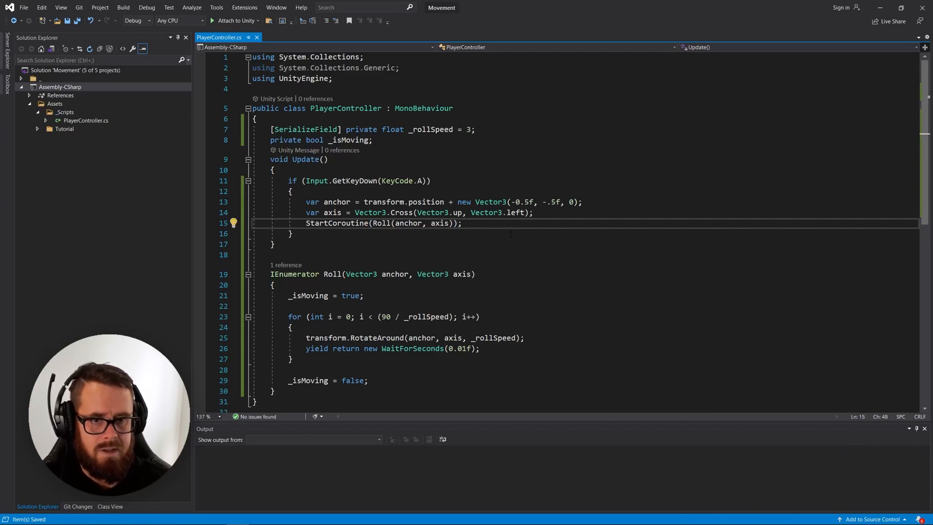
Add if (_isMoving) return; at the top of Update
key("enter")
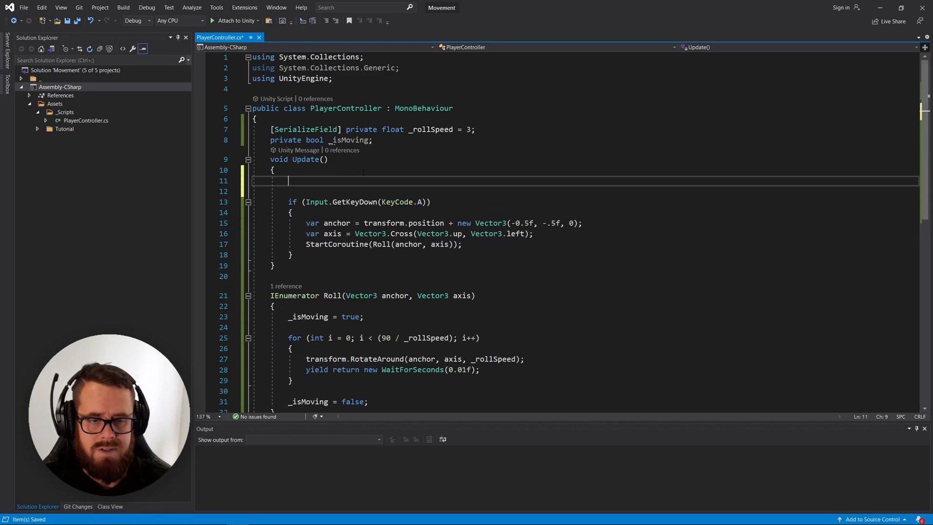
type("if(")
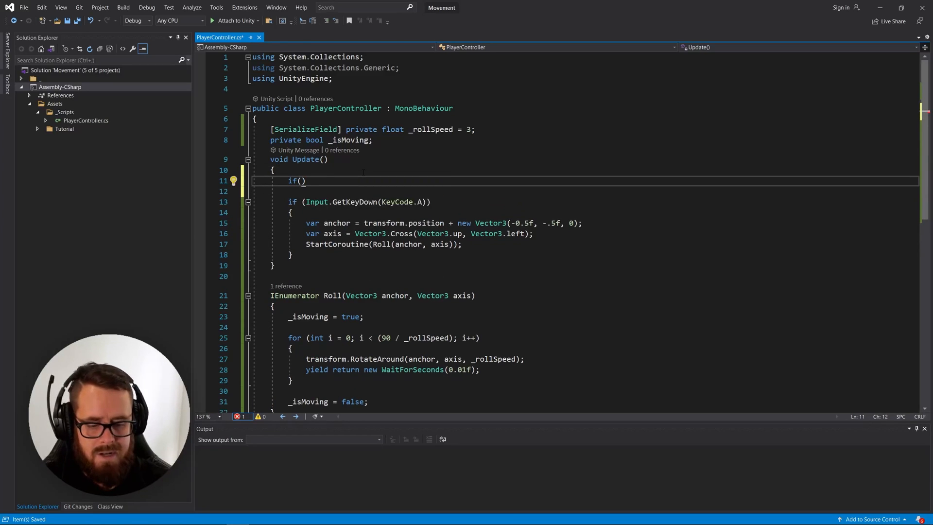
type("_isMoving) return;")
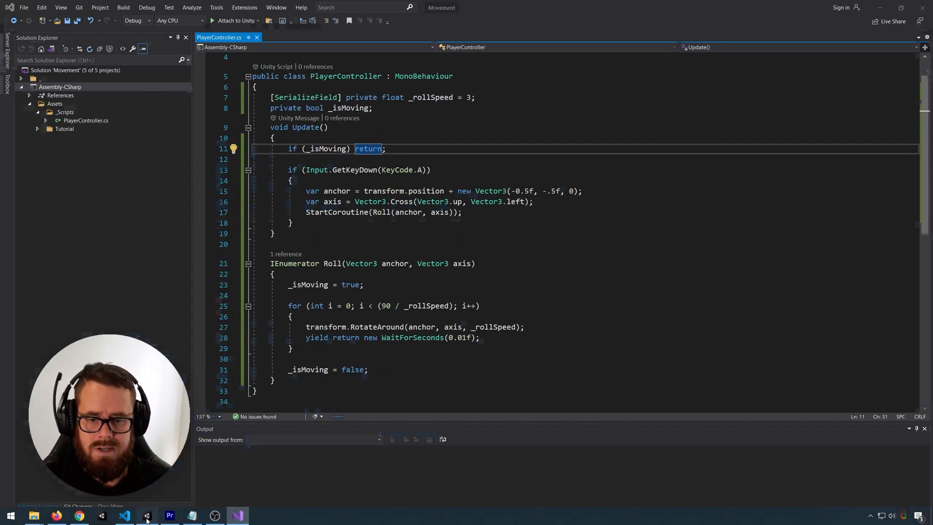
left_click(147, 515)
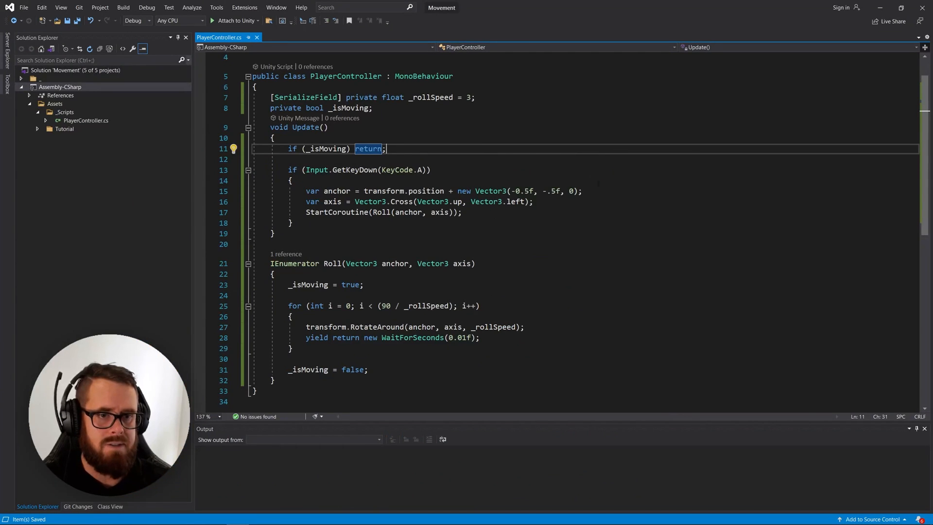
left_click(291, 222)
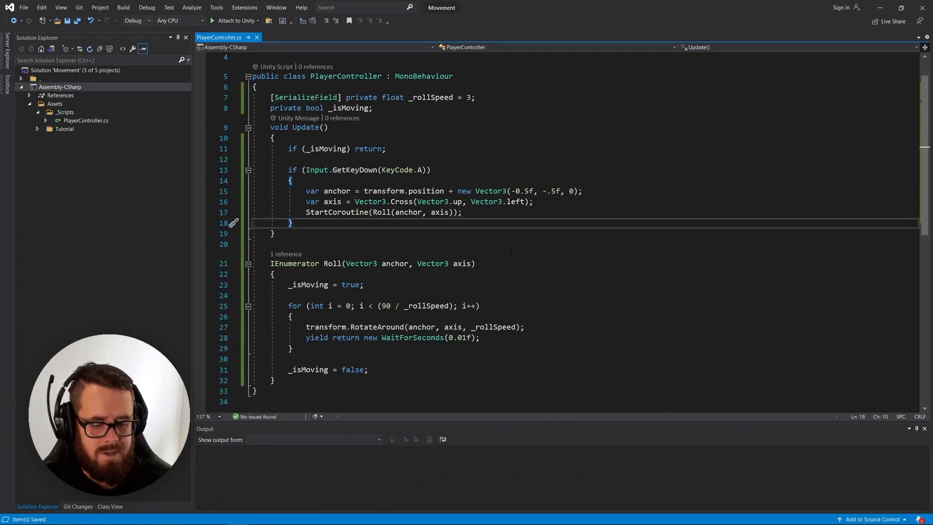
Declare a void Assemble(Vector3 dir) method
type("void")
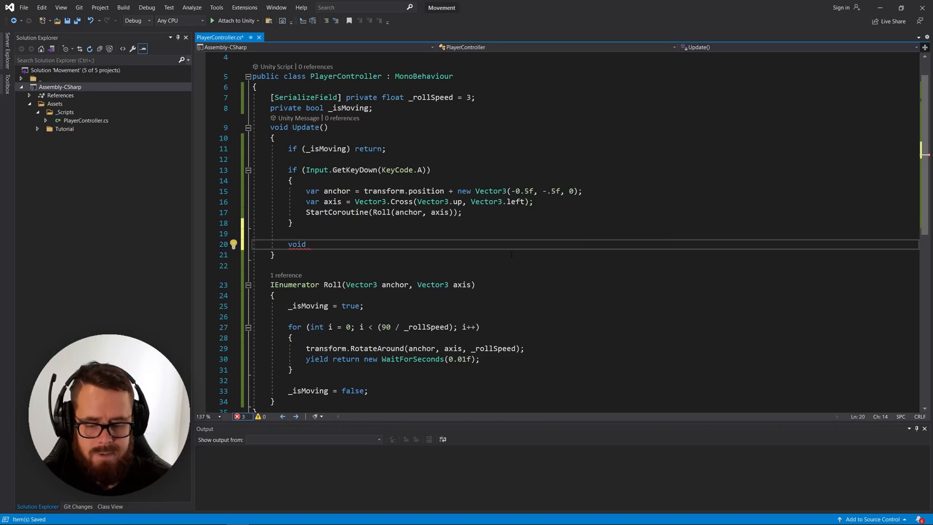
type("Assemble()")
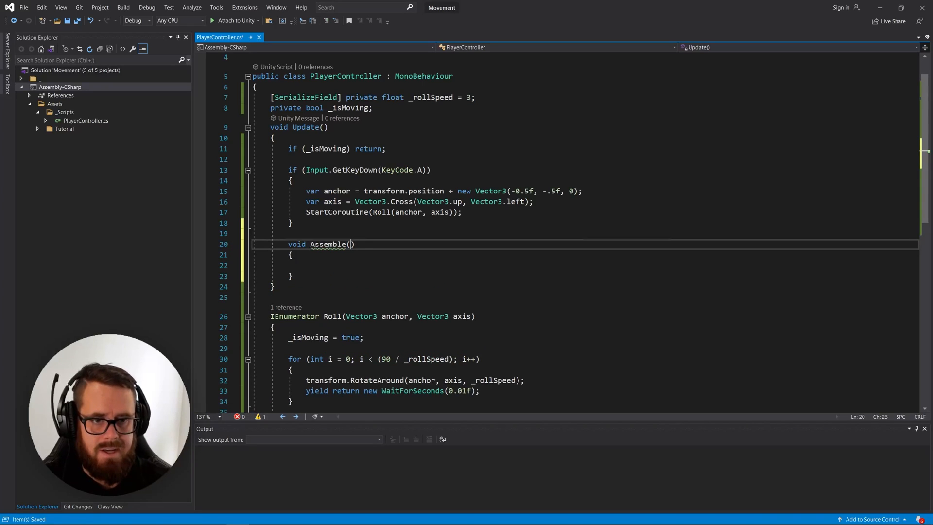
type("Vector3")
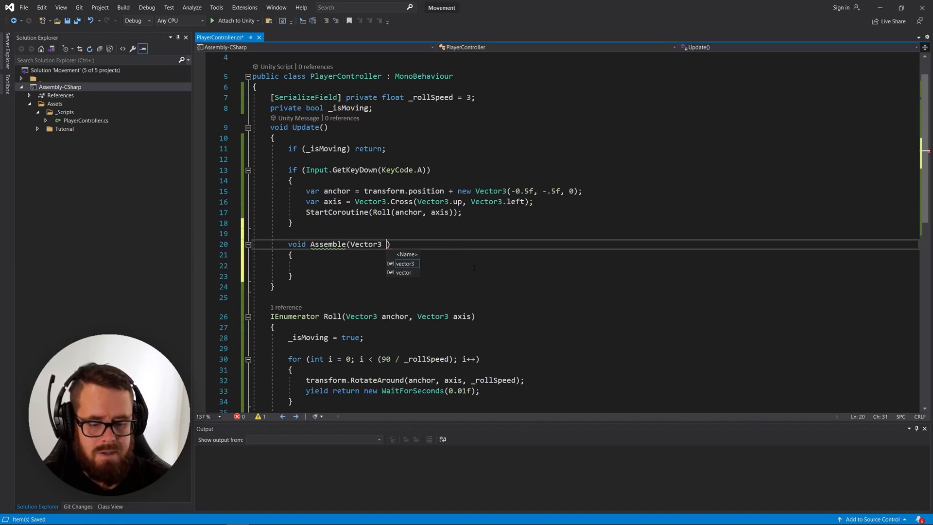
type("dir")
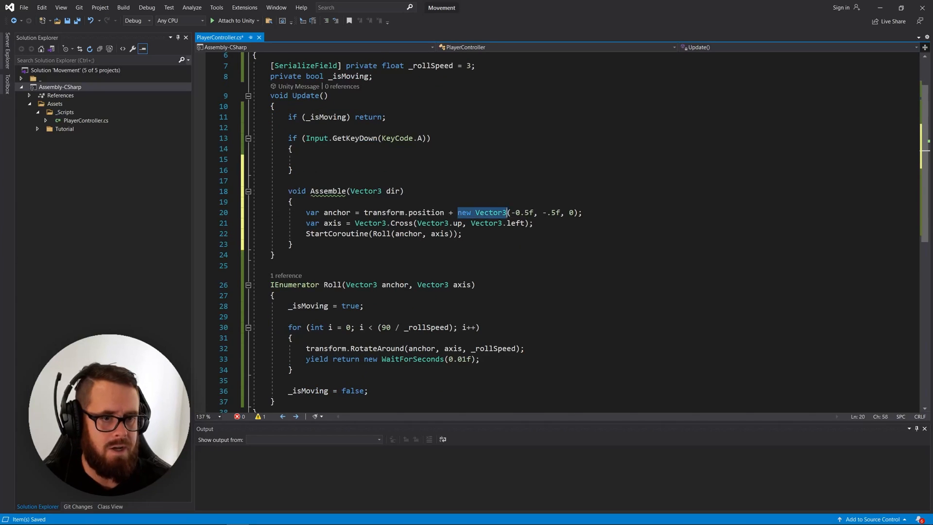
Replace the fixed anchor offset with (Vector3.down + dir) * 0.5f and reference Assemble
double_click(392, 191)
type("() ")
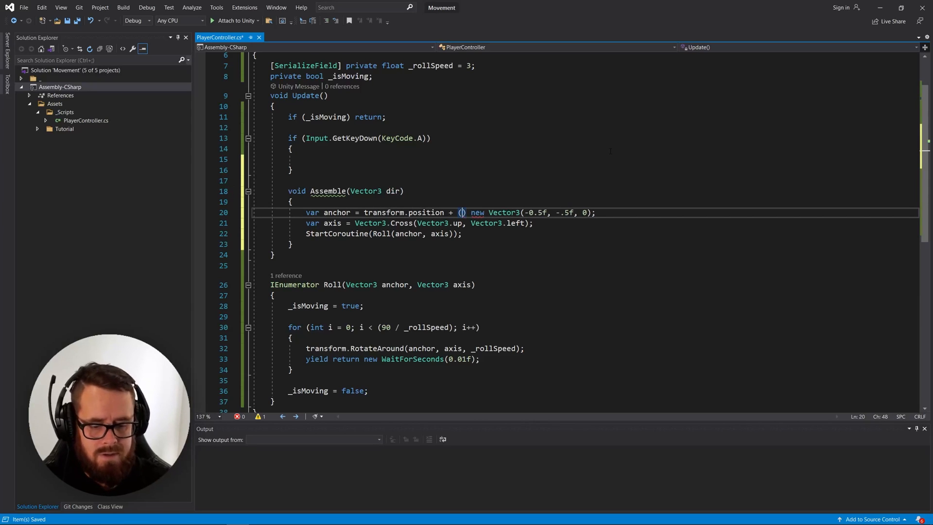
type("Vector3.dpo")
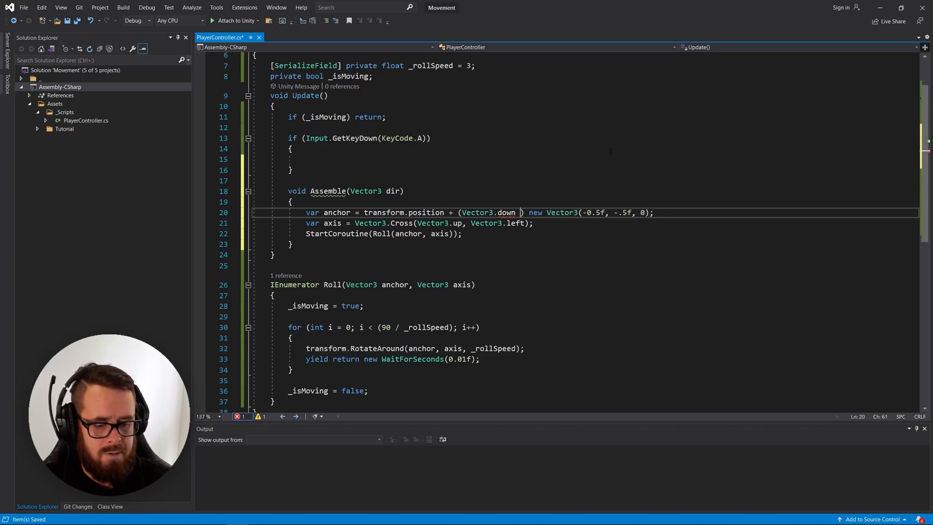
type("+ dir")
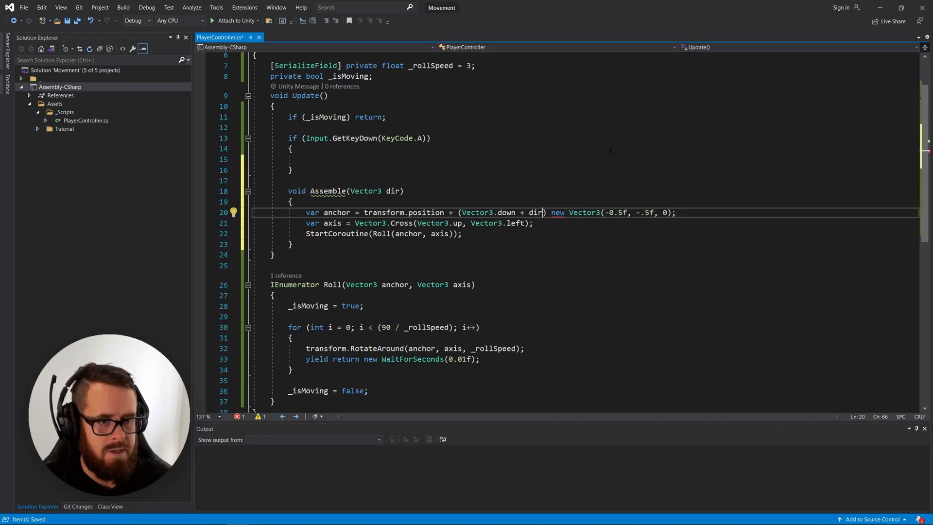
type("*")
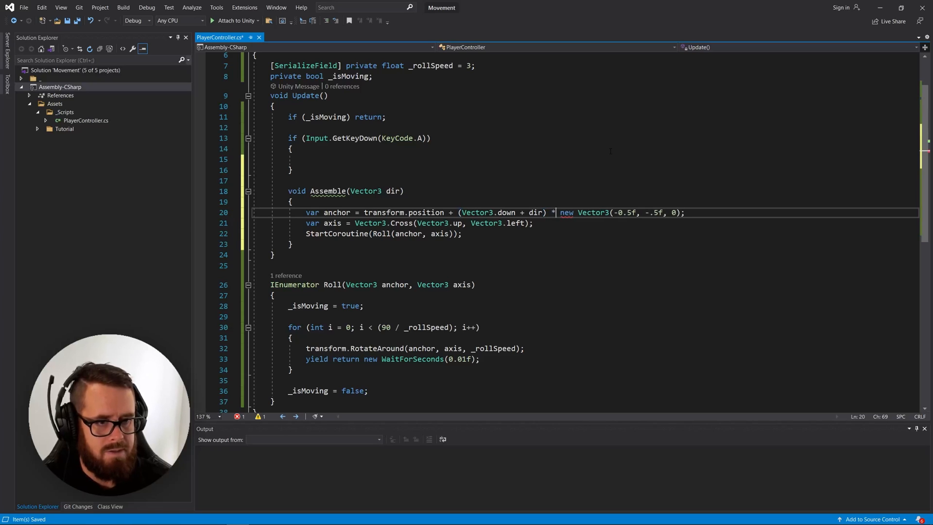
type("0.5f")
left_click(420, 223)
type("di")
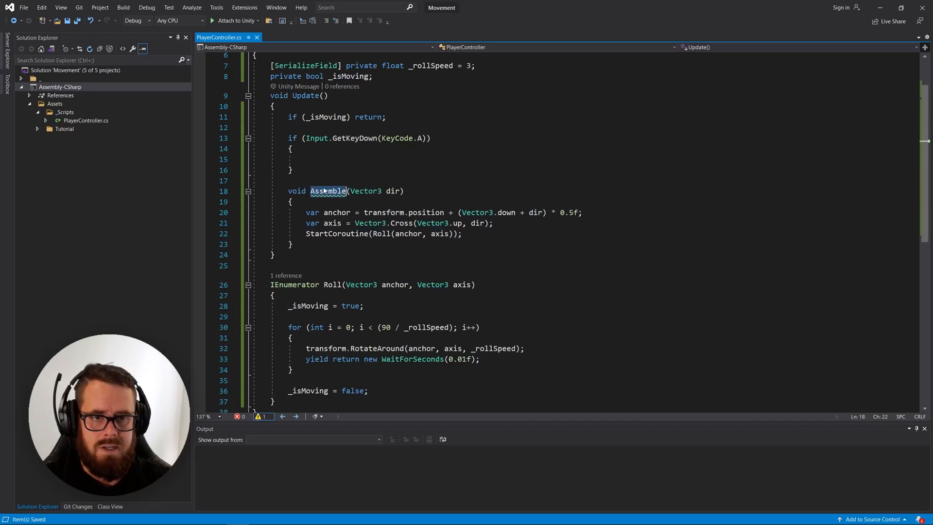
type("Assemble")
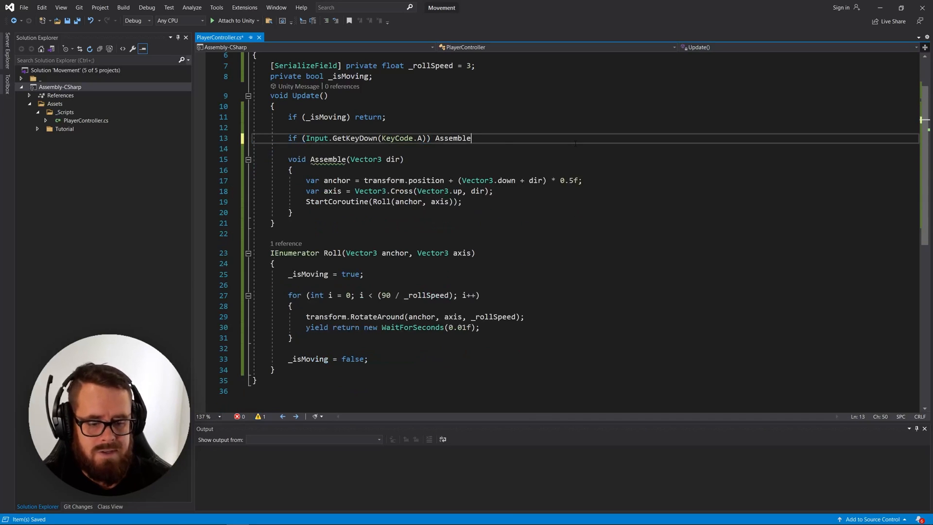
Write four Input.GetKey checks so A, D, W, S call Assemble with left, right, forward, back
type("(vec")
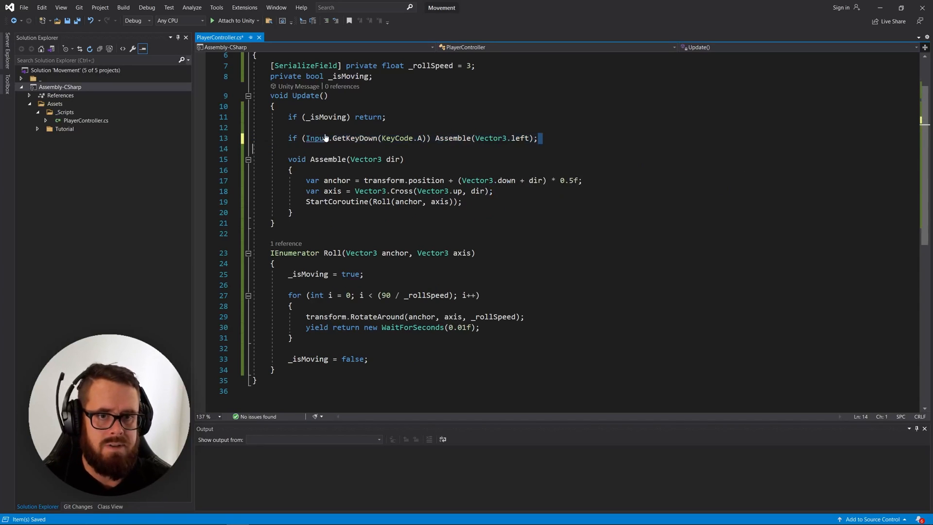
type("if (Input.GetKeyDown(KeyCode.A)) Assemble(Vector3.left);")
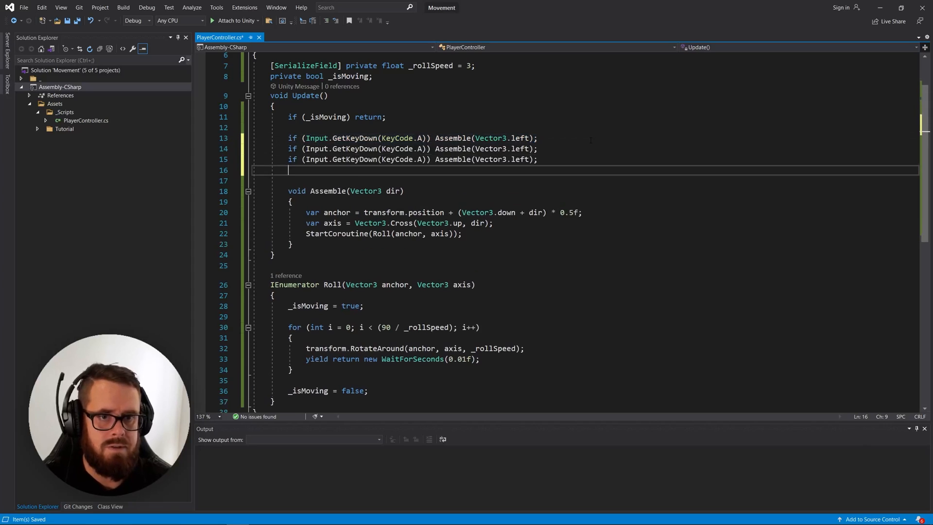
type("d")
type("if (Input.GetKey(KeyCode.S)) Assemble(Vector3.back);")
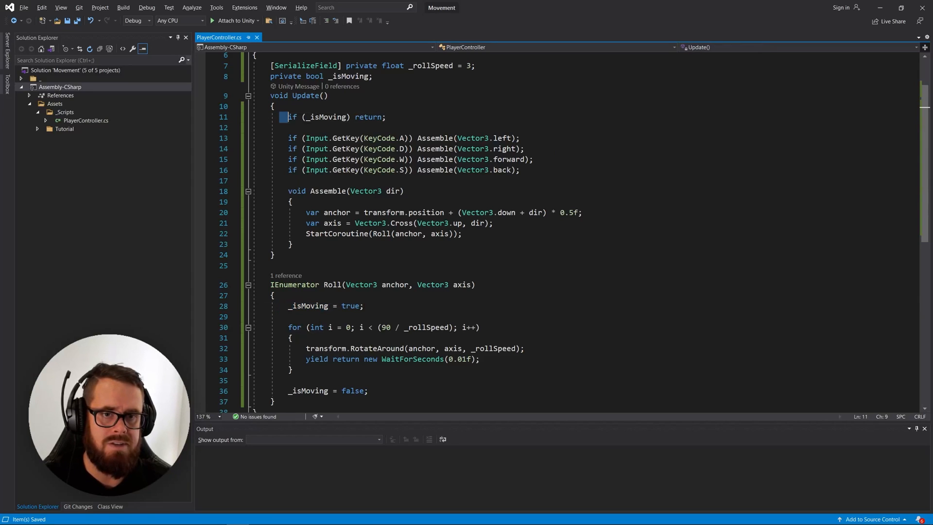
left_click(271, 316)
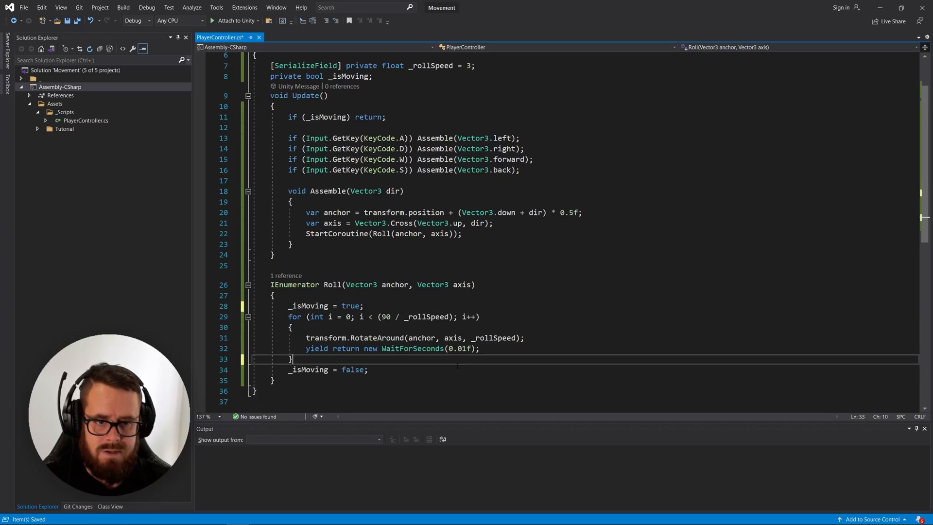
scroll("up", 3)
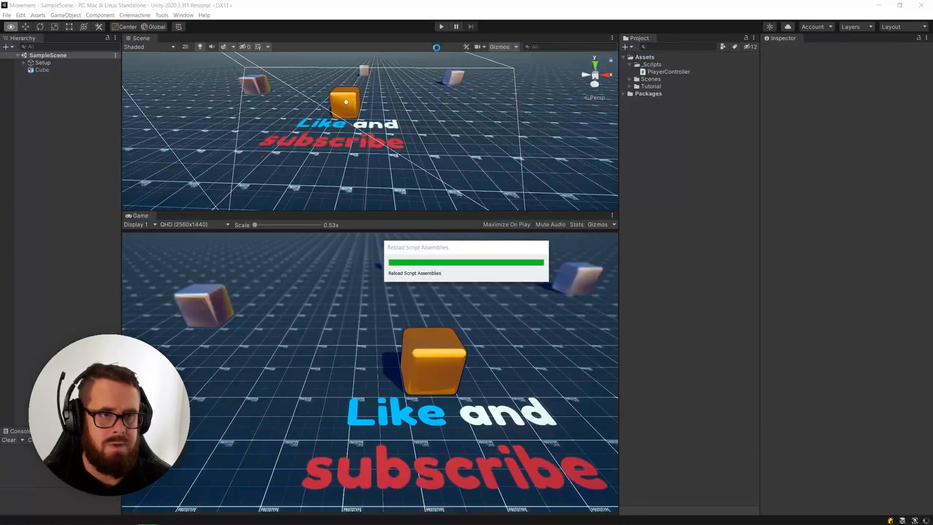
Select the Cube, confirm its Player Controller Roll Speed of 9, and enter Play mode
left_click(42, 70)
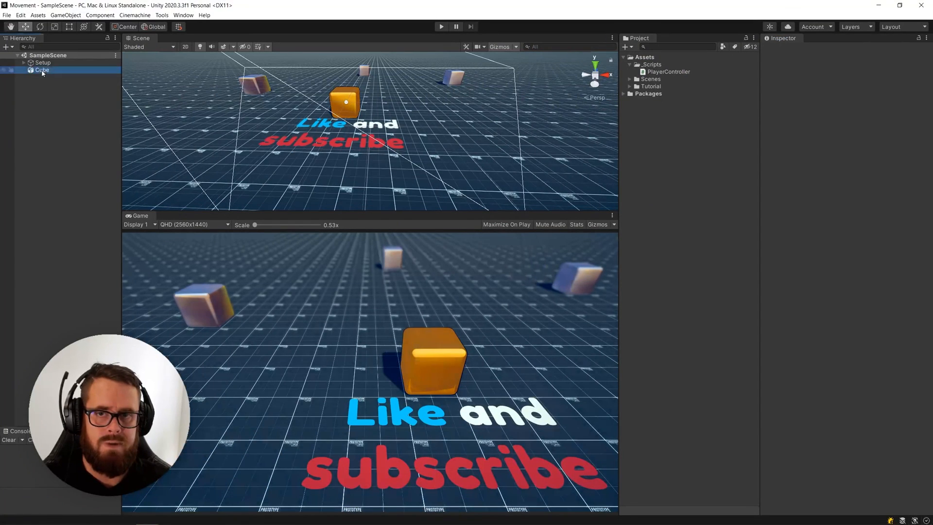
left_click(42, 70)
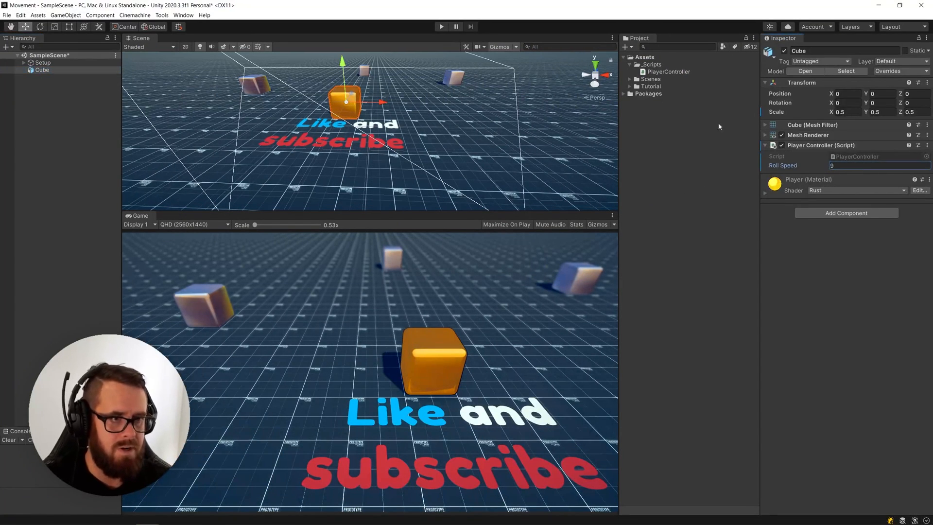
left_click(440, 26)
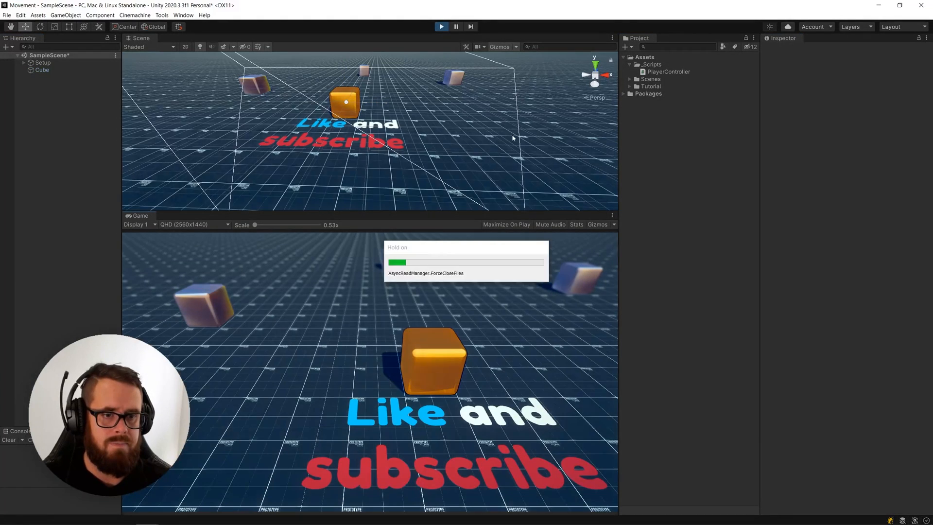